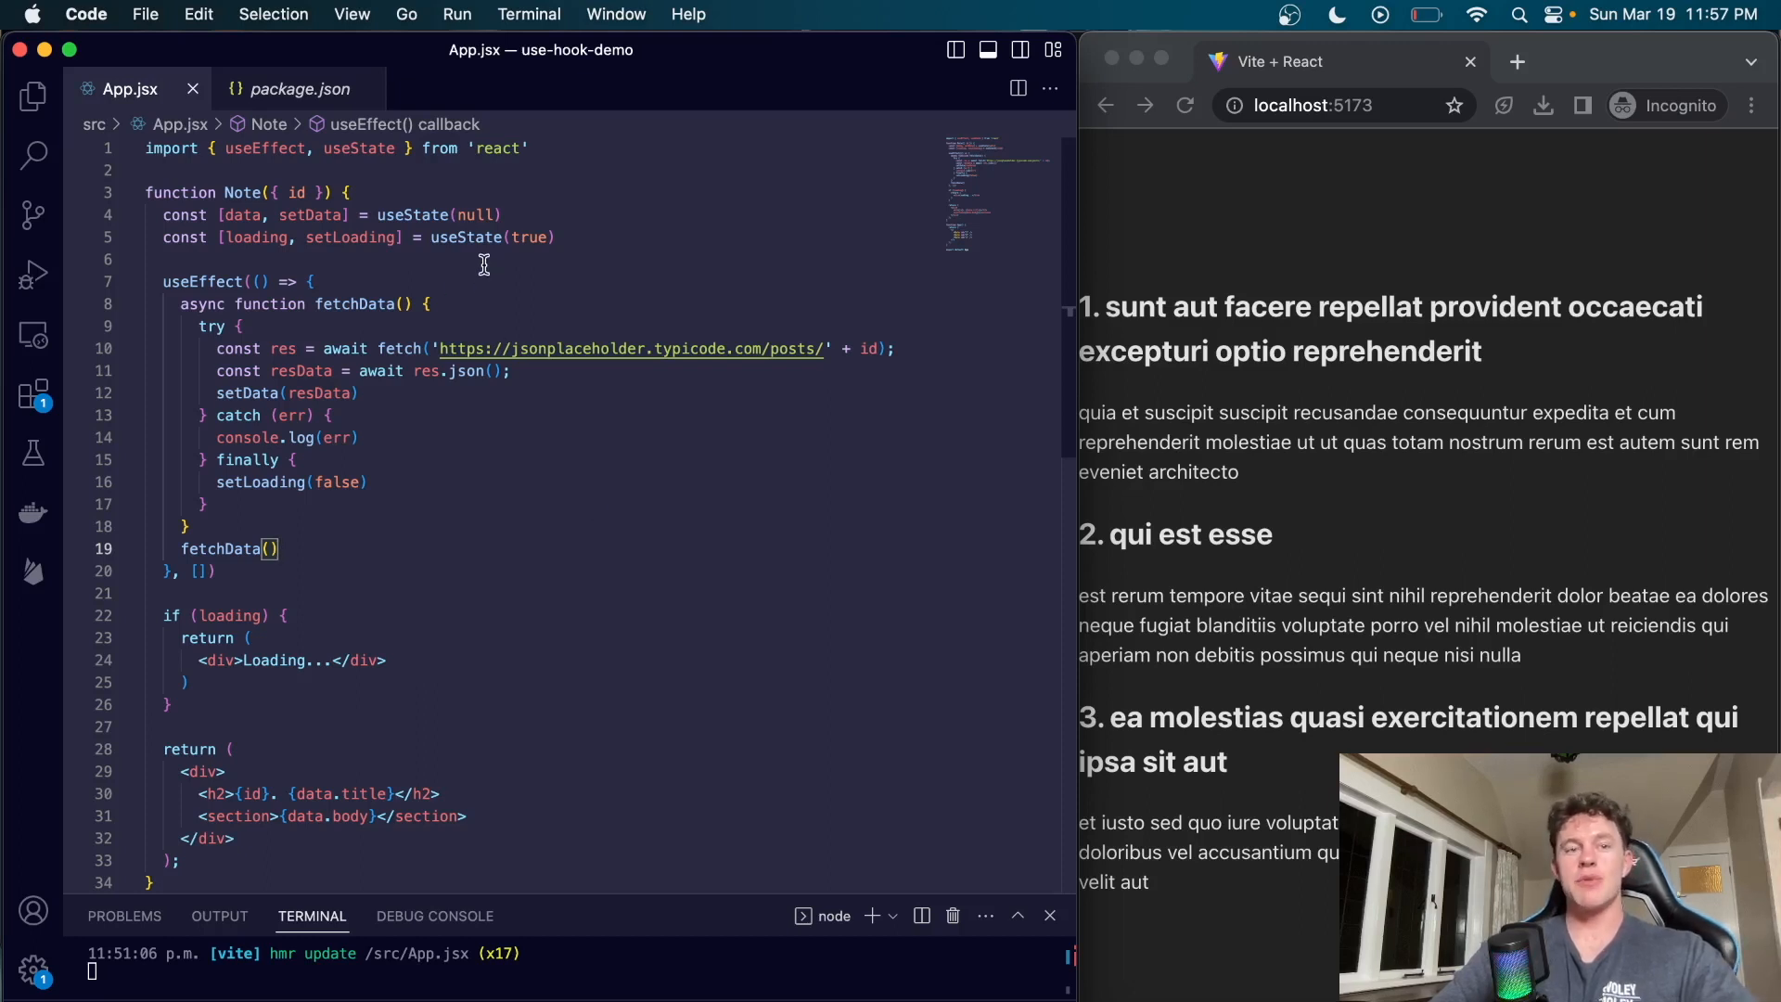
mouse_move(565, 238)
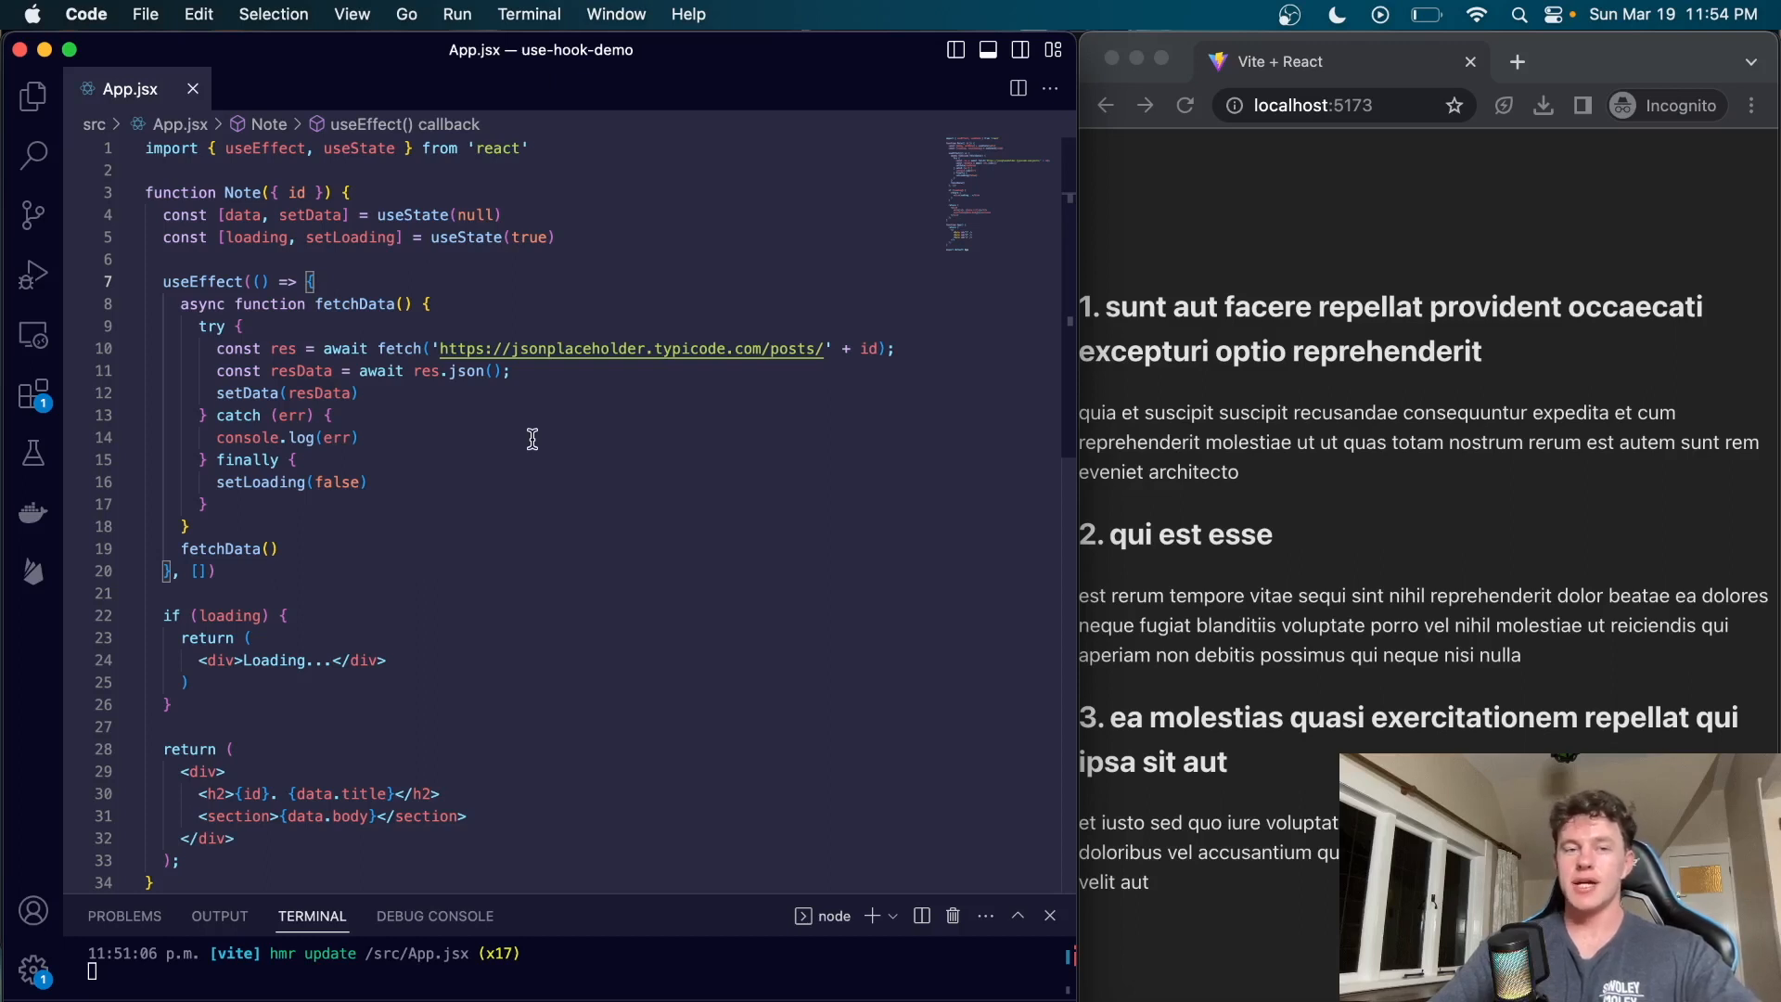
Step: Review the rendered post markup in Chrome and reload the app twice to show its loading states
left_click_drag(1209, 305, 1291, 441)
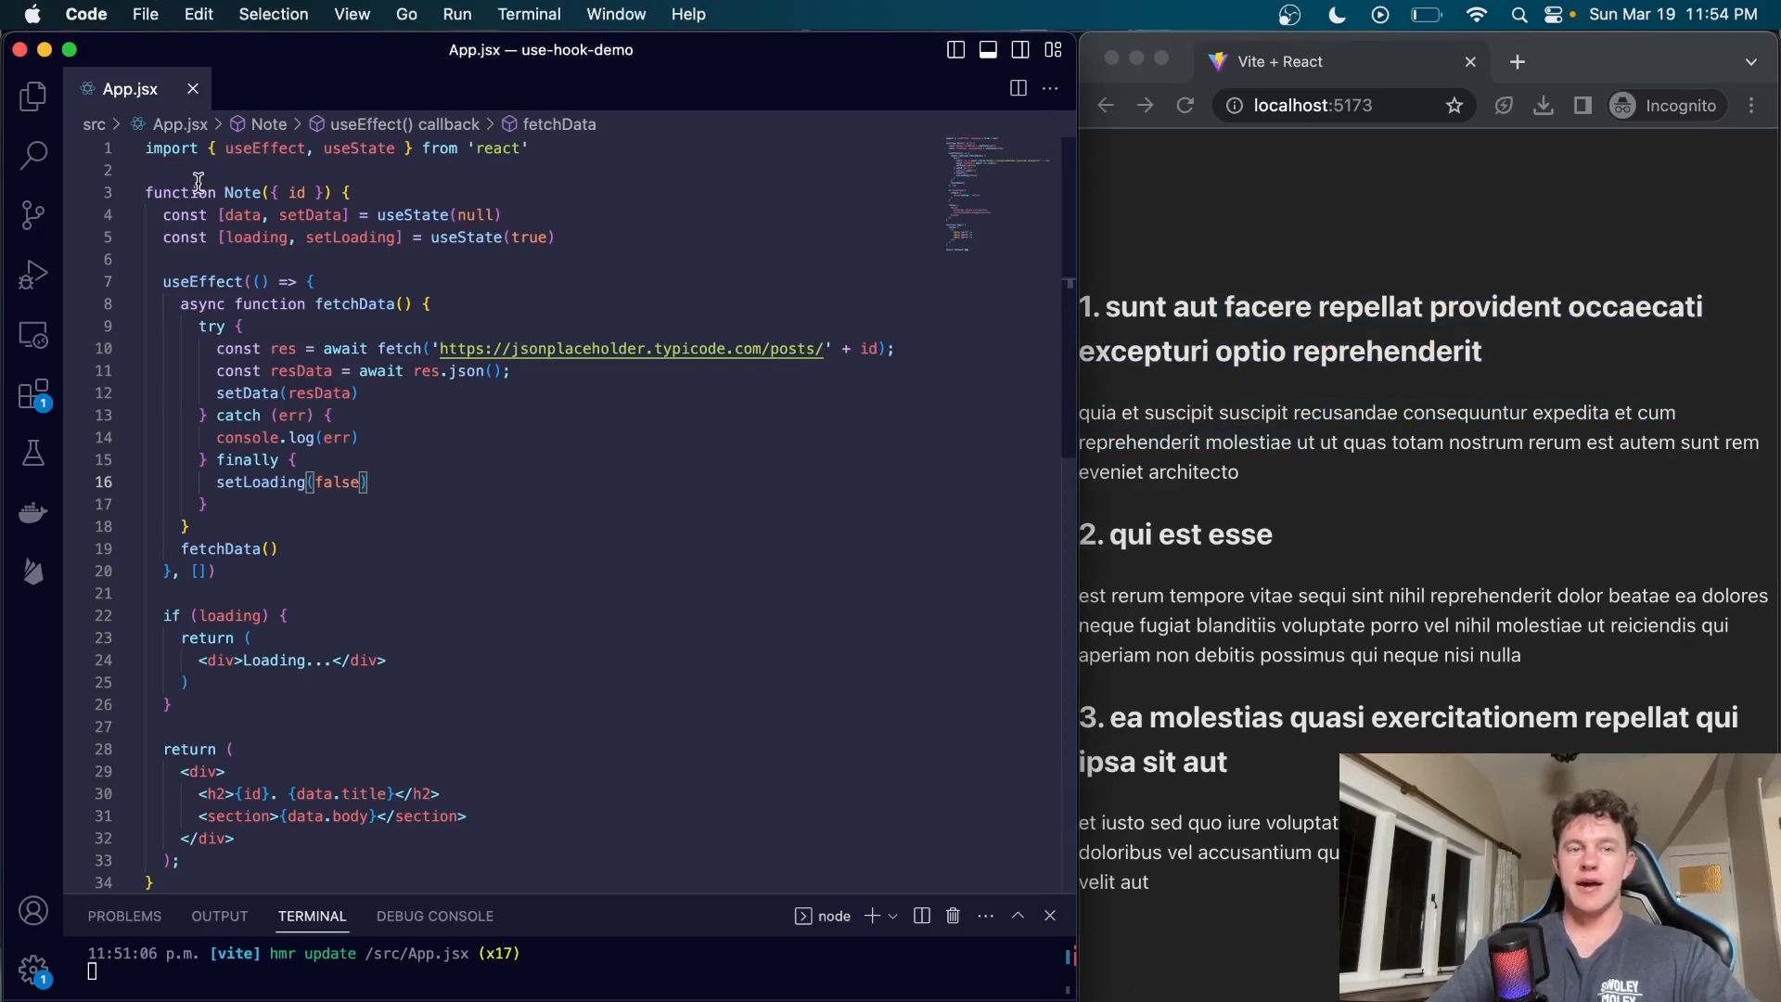
scroll("down", 3)
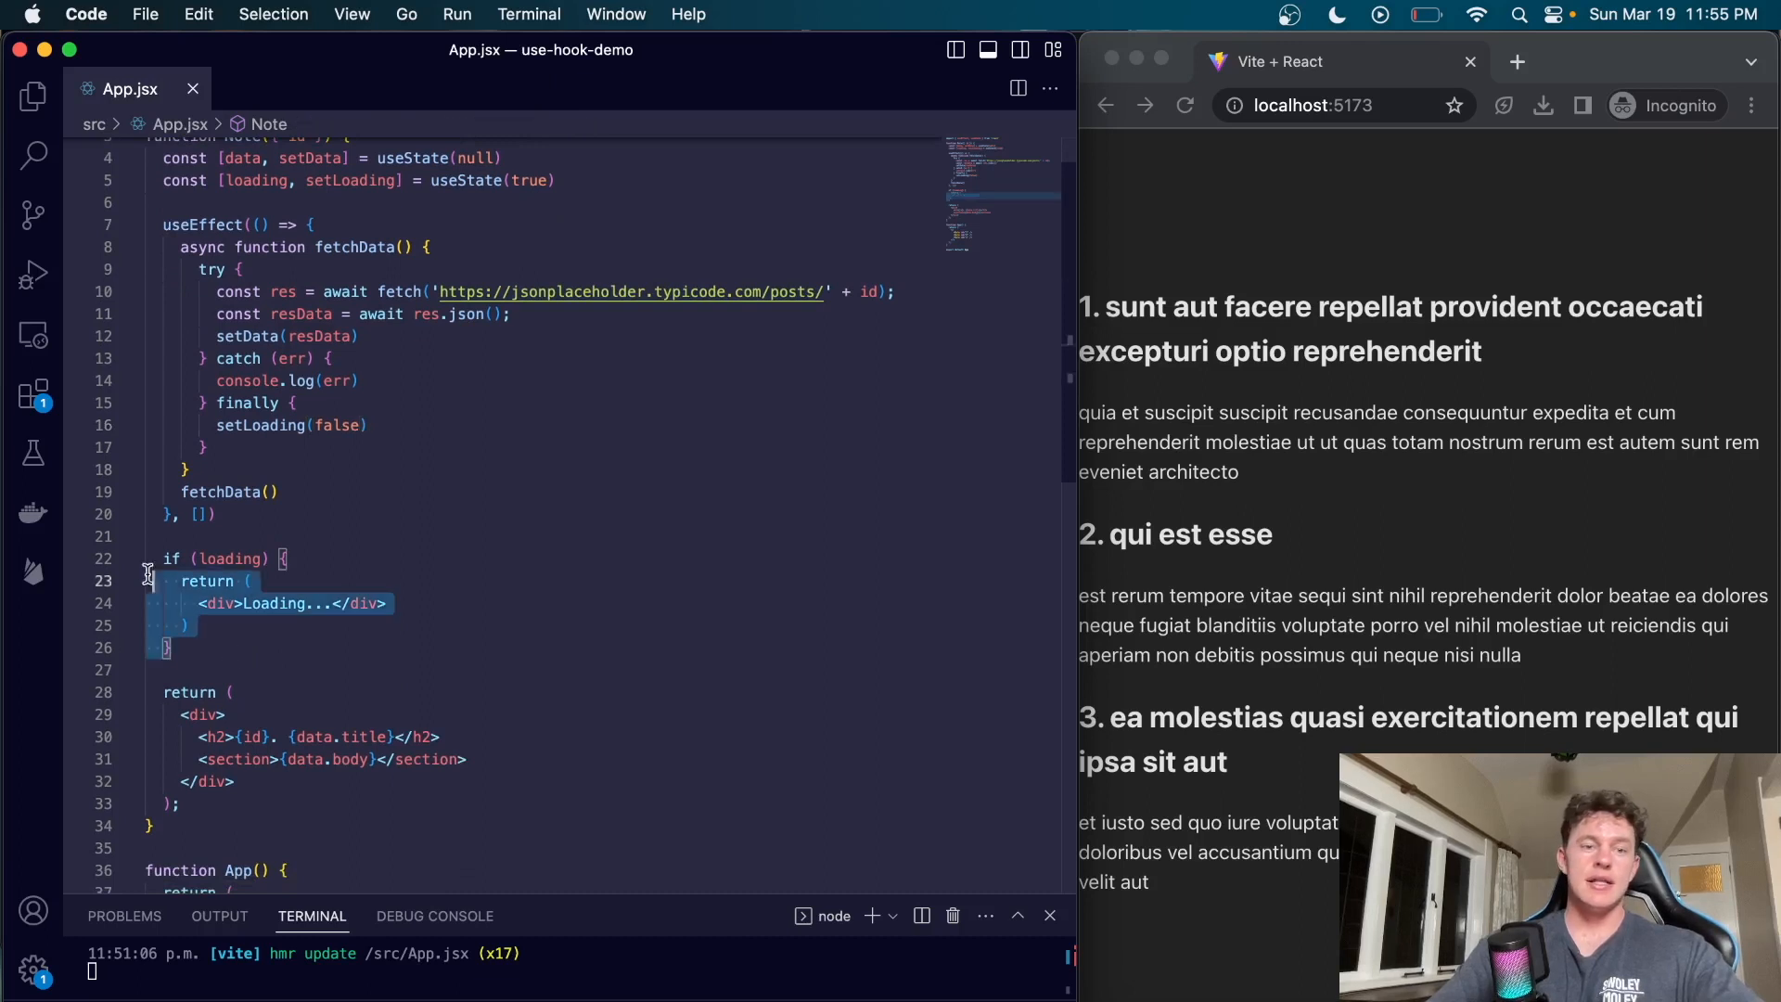
double_click(229, 557)
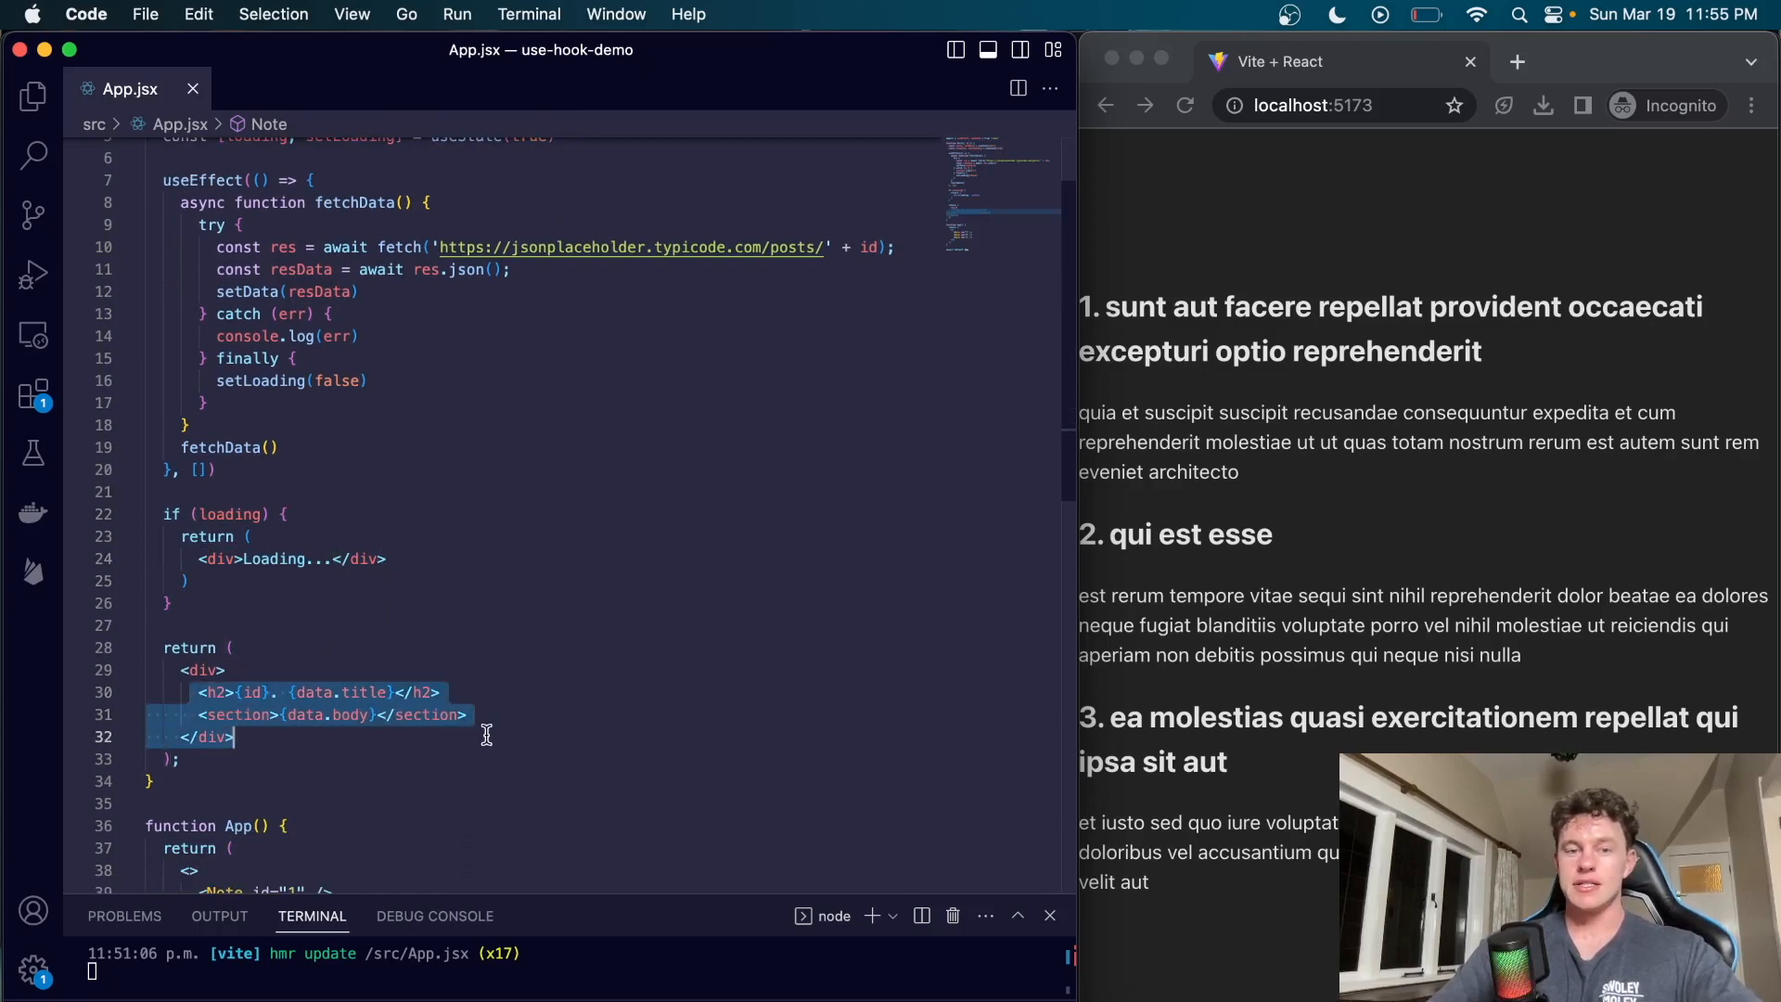
left_click(1184, 105)
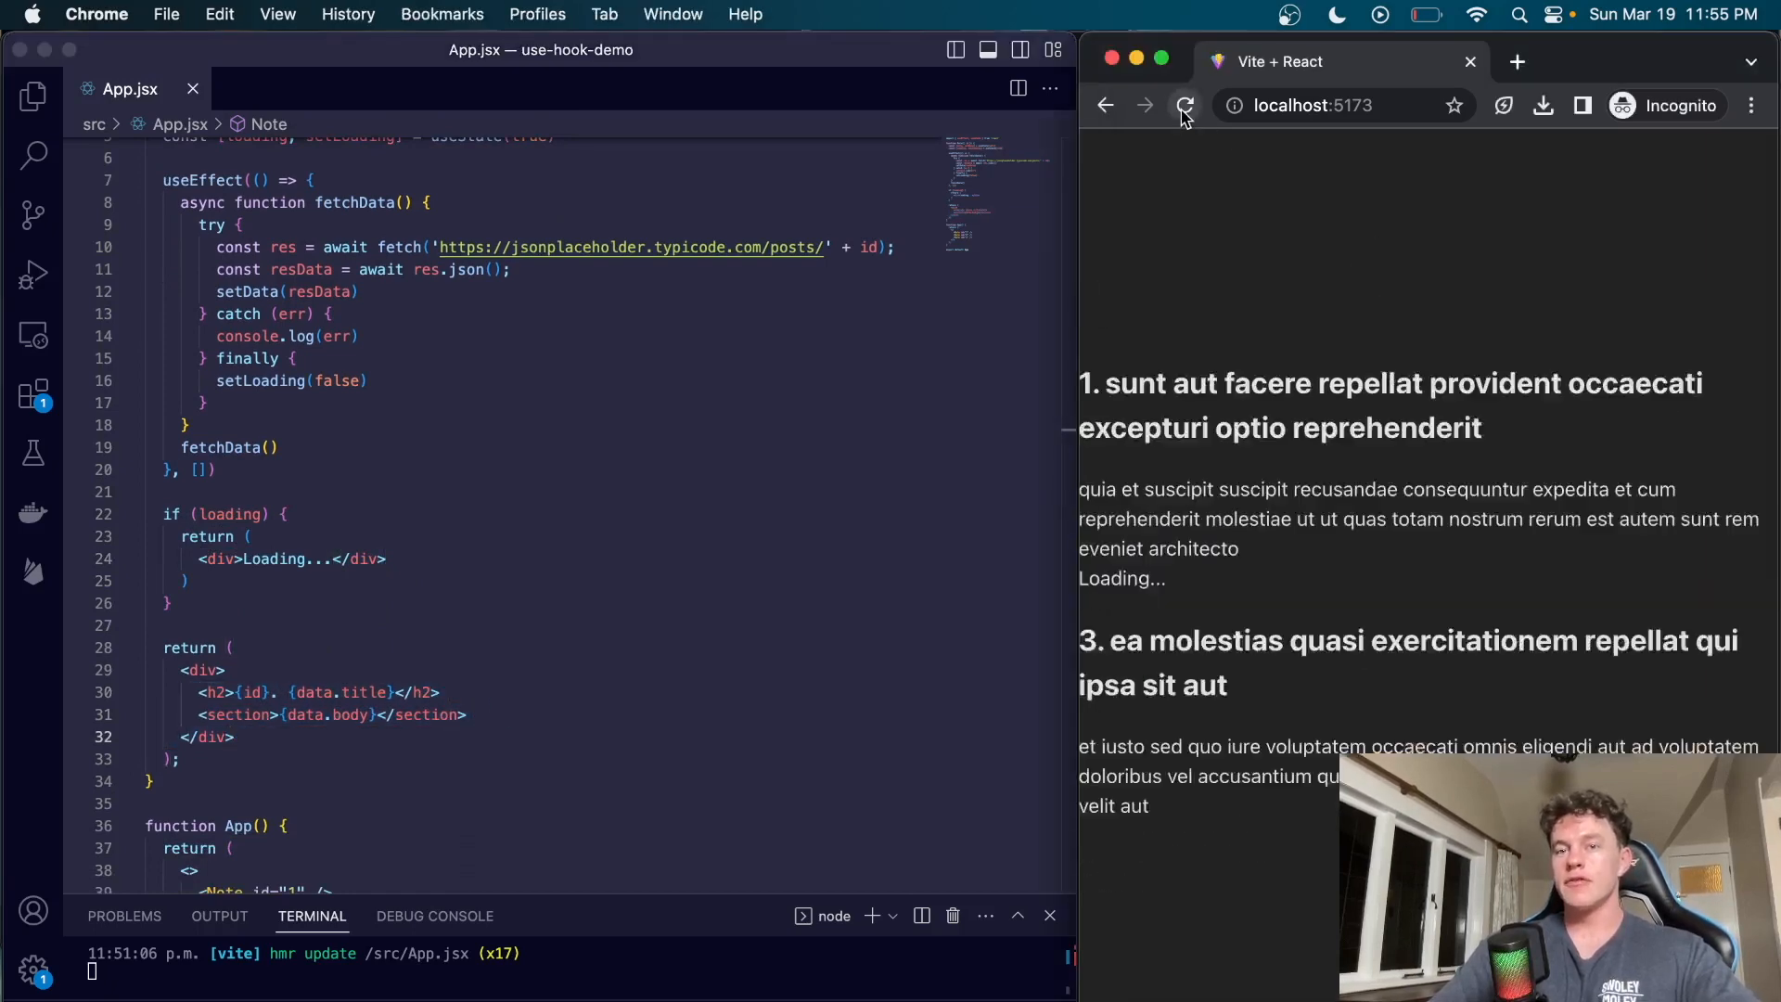
left_click(1184, 106)
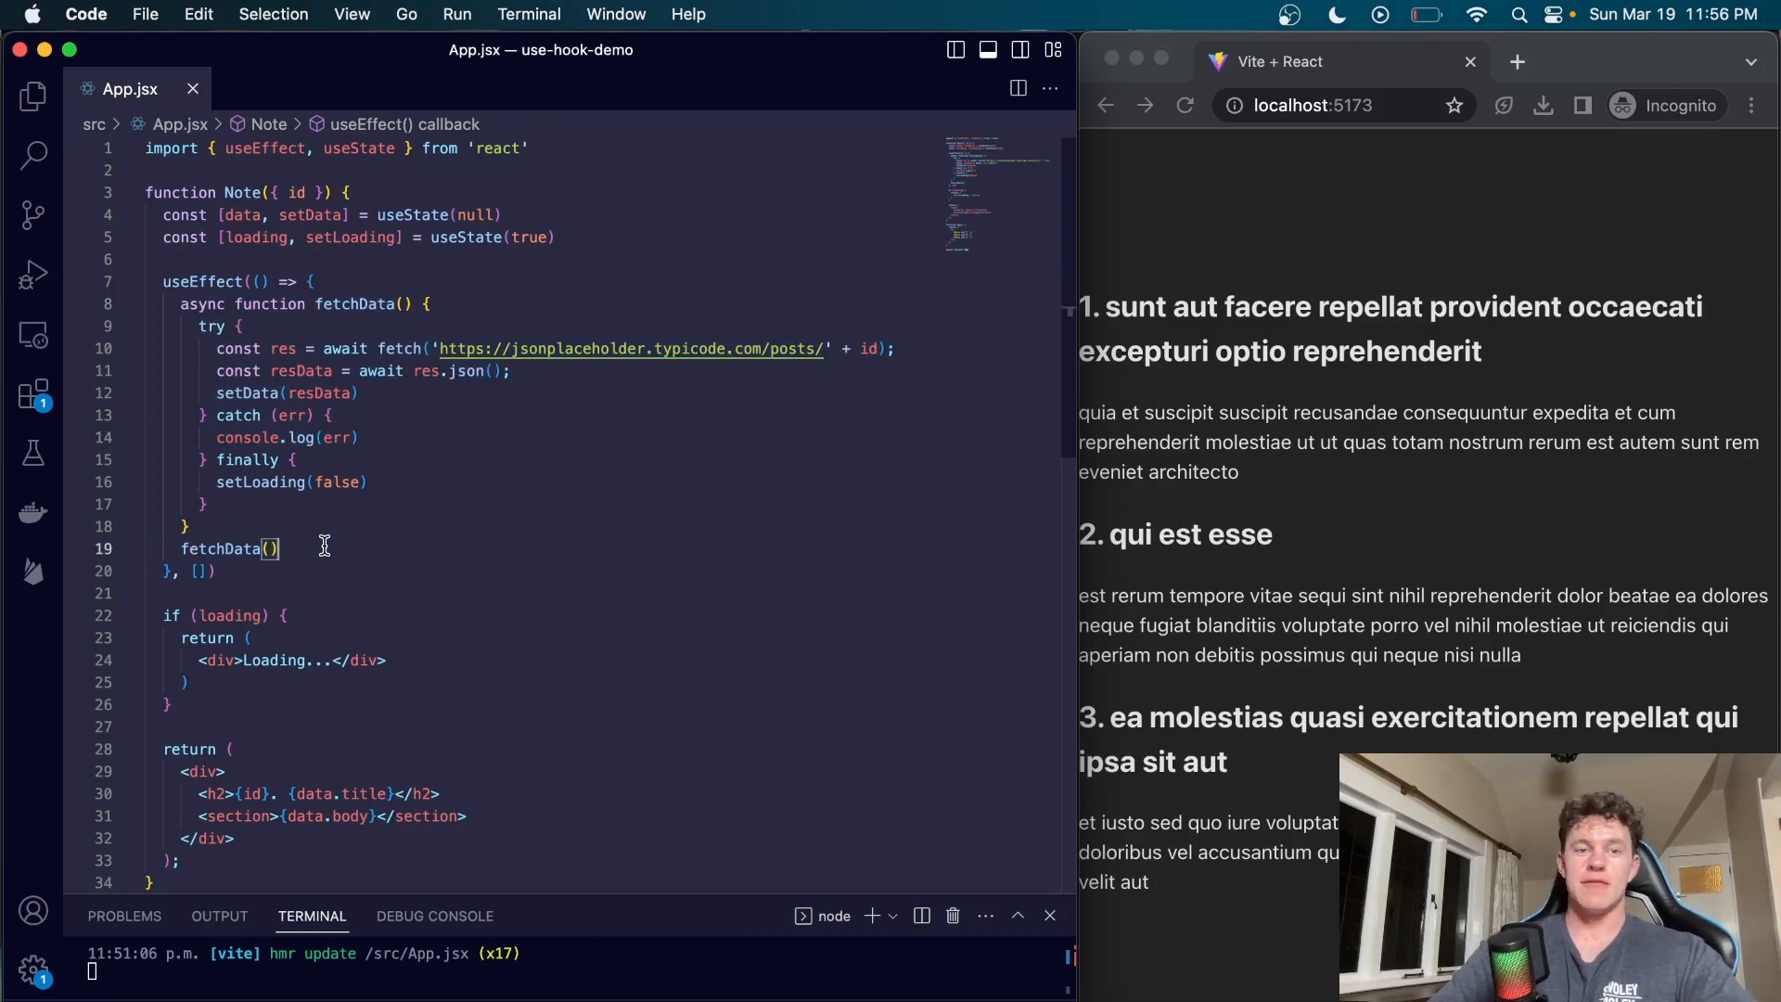
mouse_move(395, 523)
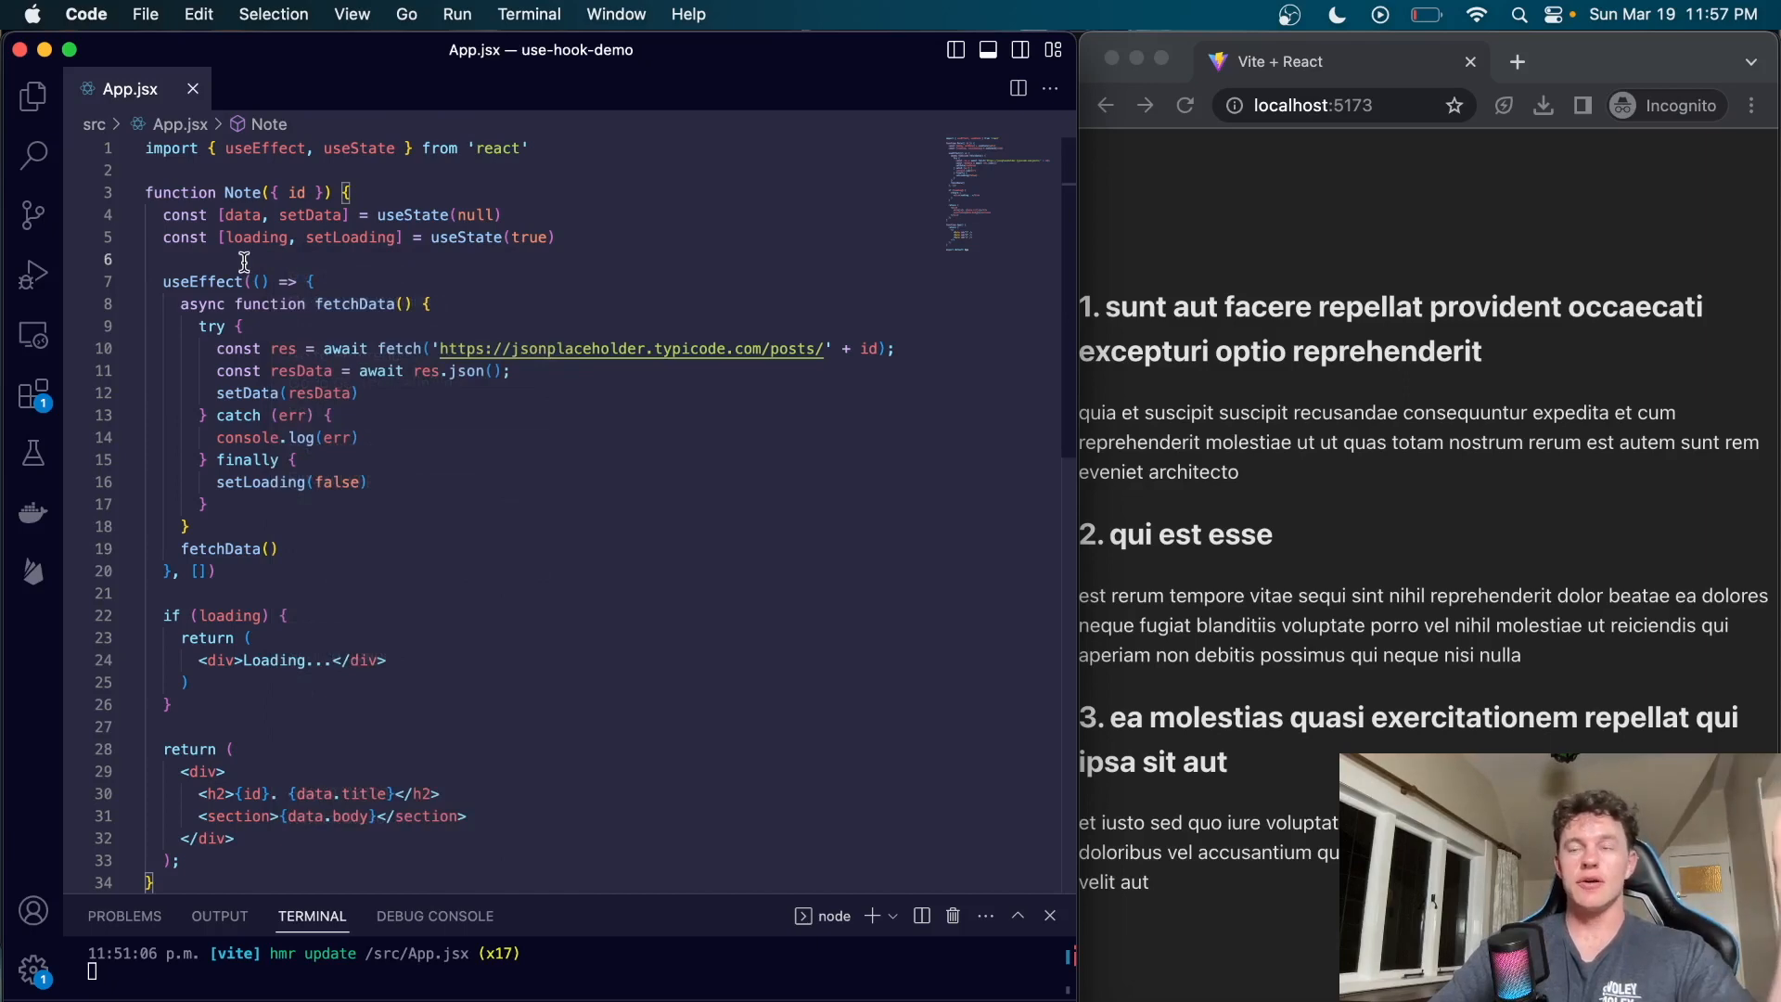
Step: Check the React versions in package.json from the Explorer, then return to App.jsx
left_click(31, 95)
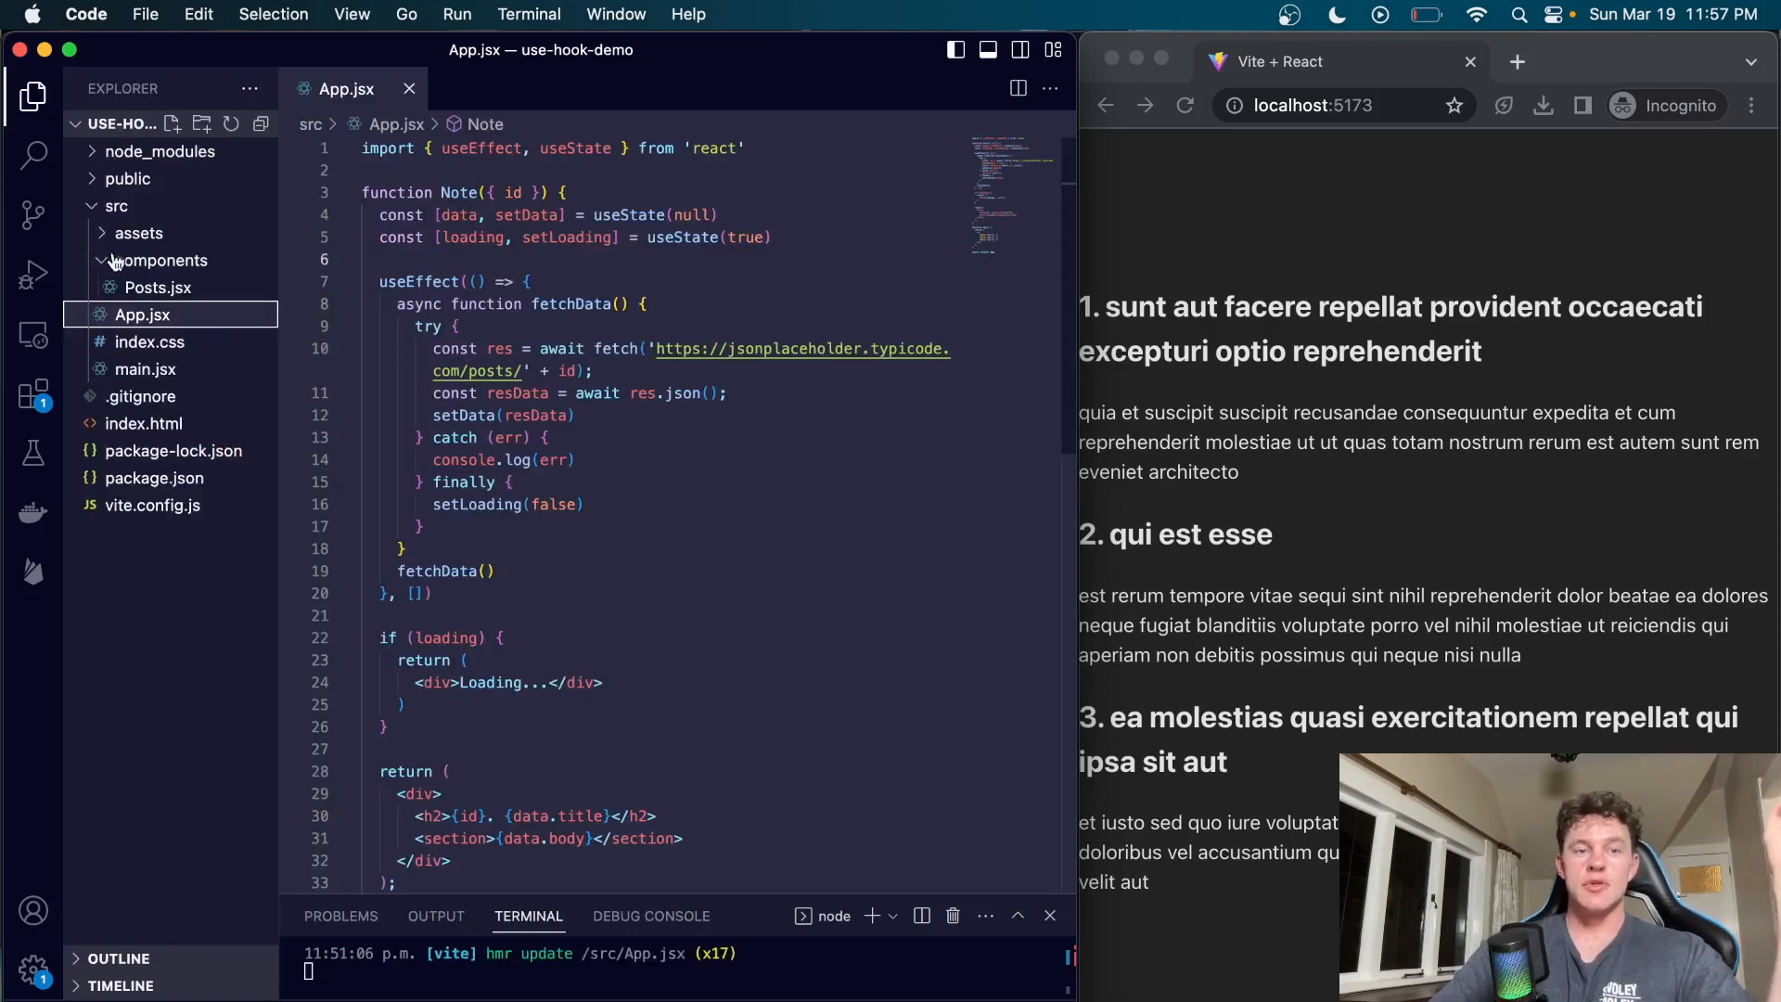
left_click(153, 477)
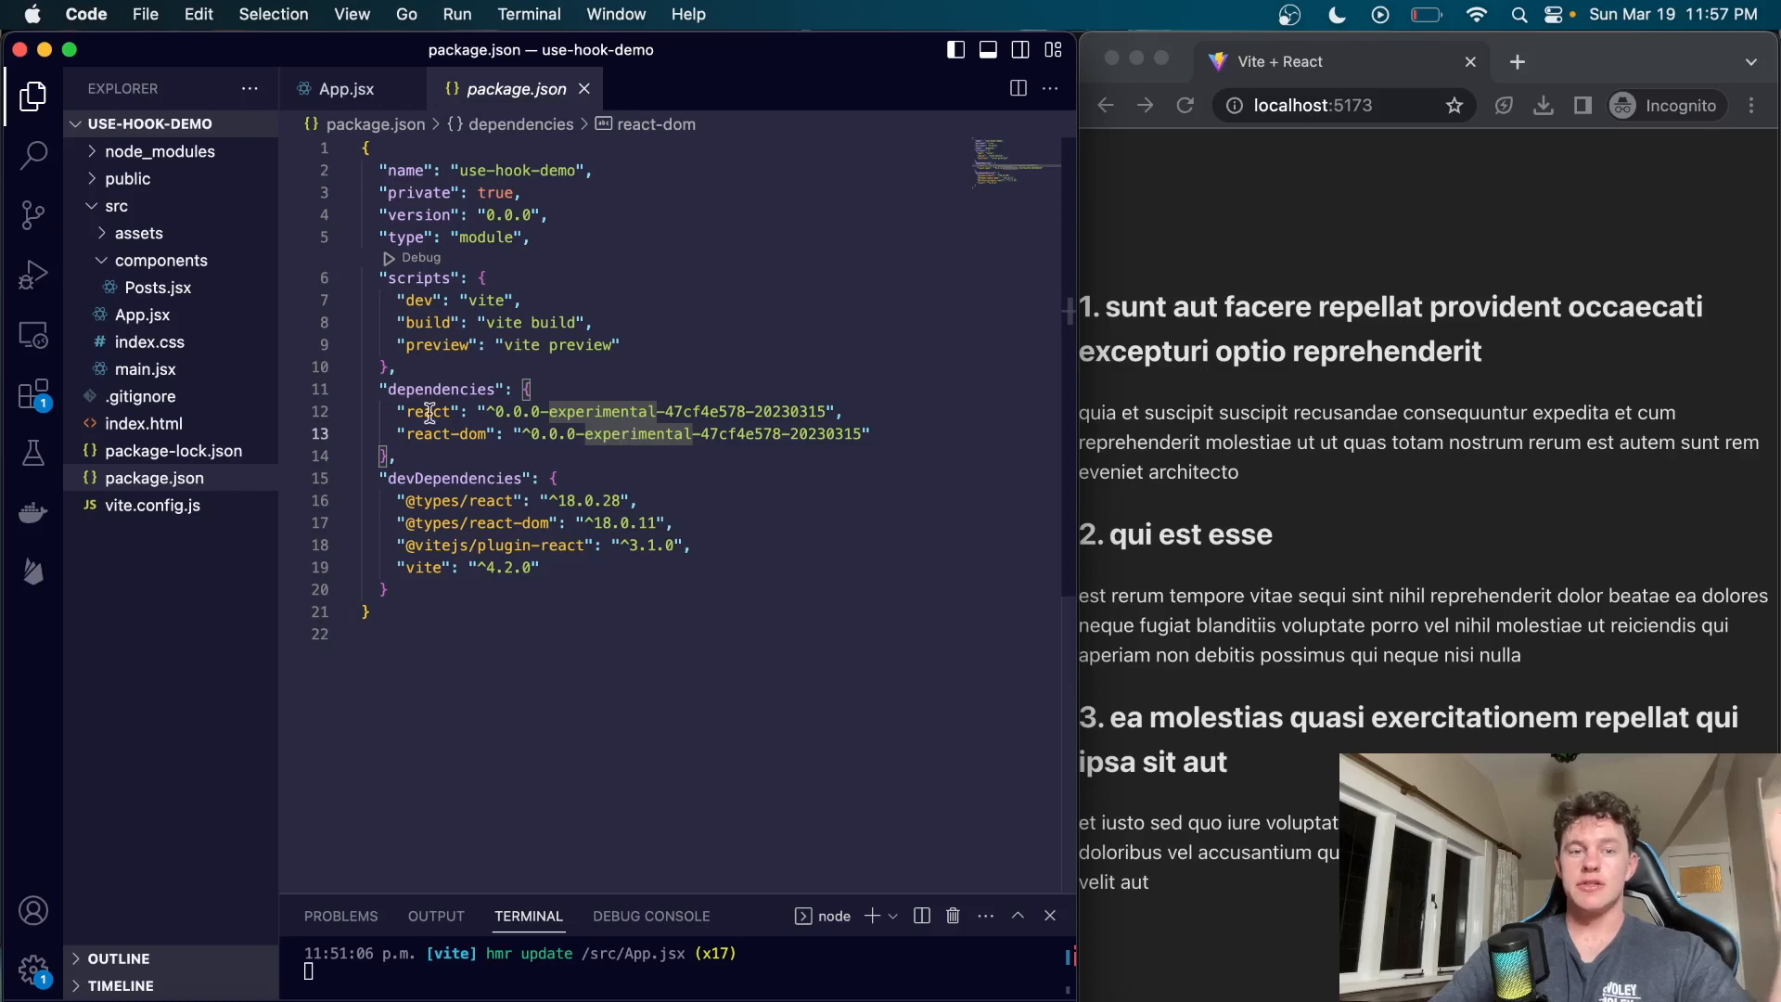
left_click(340, 89)
type("//npm install react@experimental react-dom@experimental")
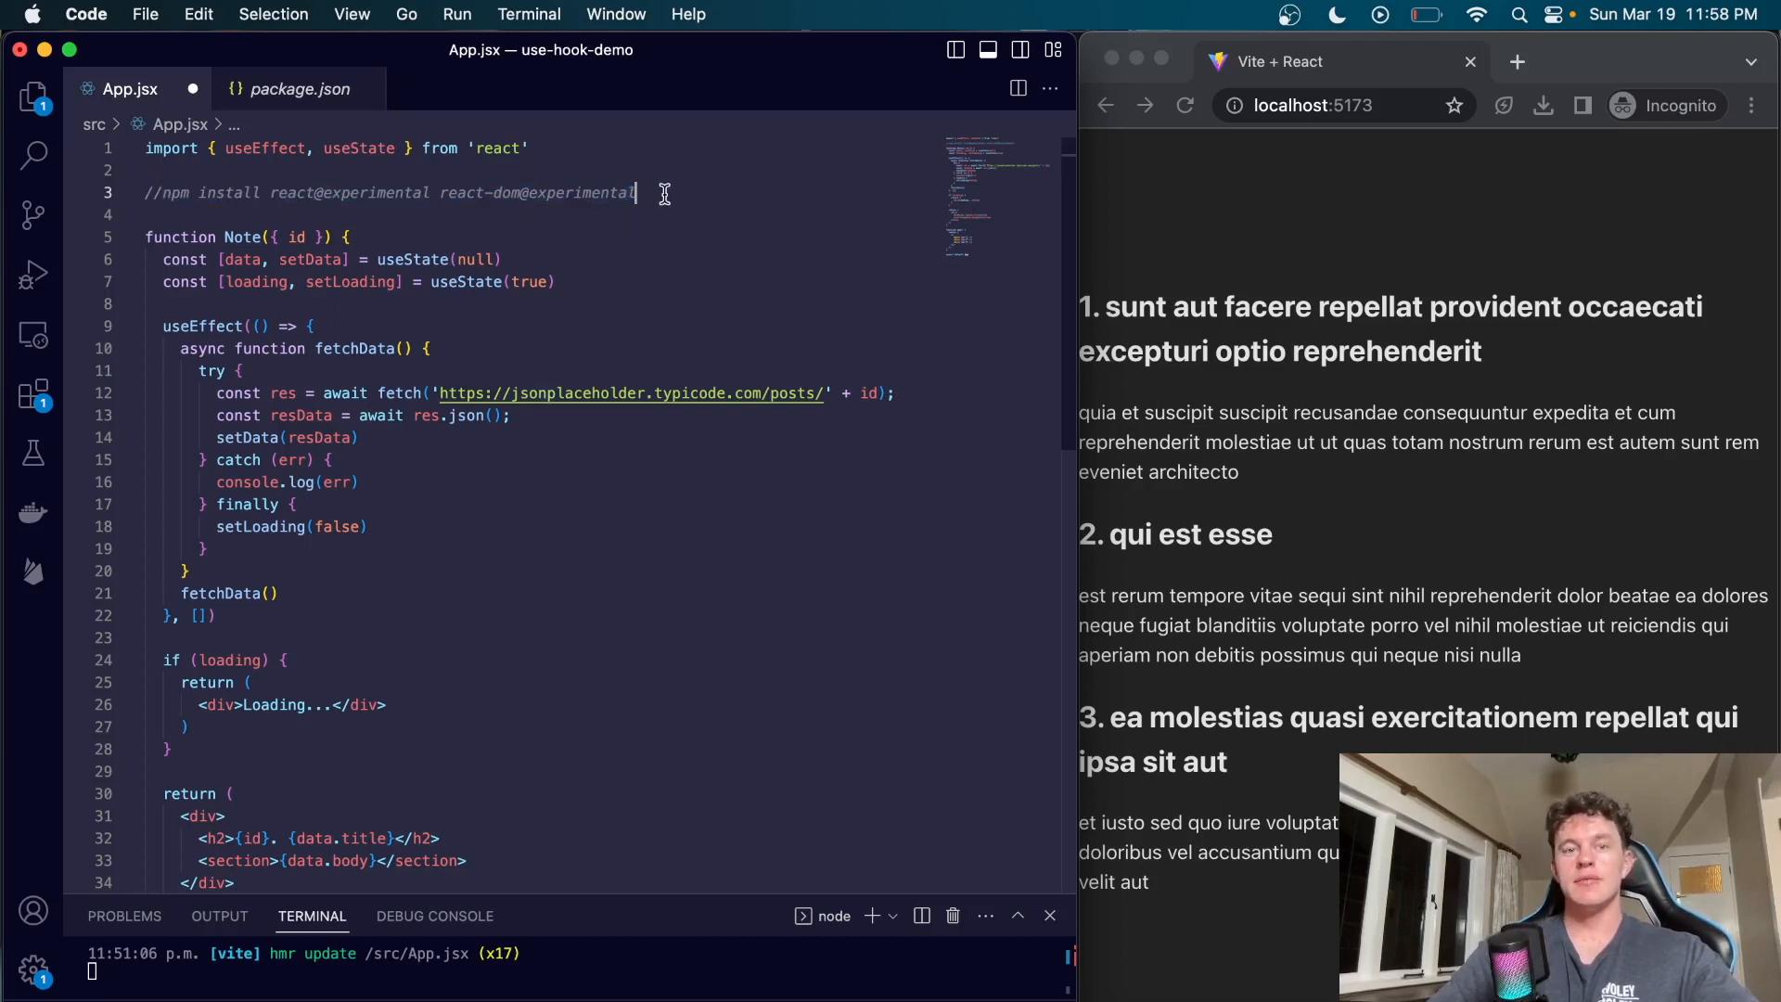
mouse_move(557, 192)
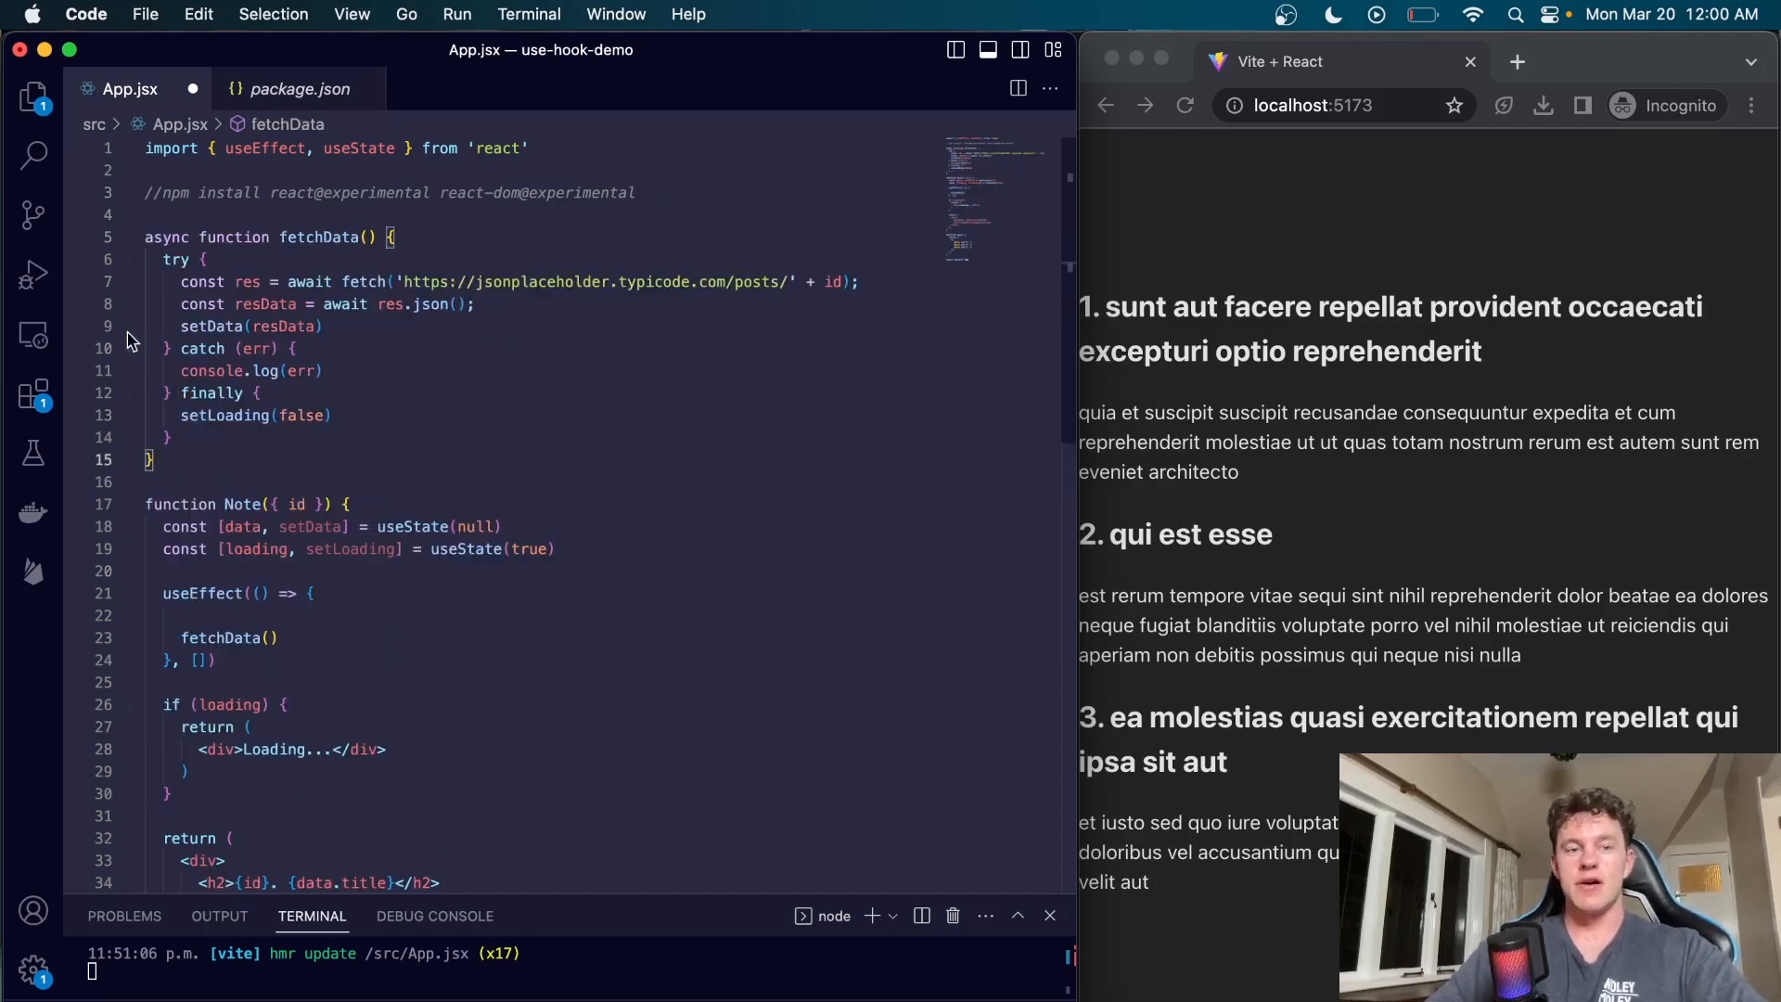
Step: Delete Note's try/catch and useEffect block and select useEffect in the import for replacement with use and Suspense
left_click_drag(182, 370, 170, 437)
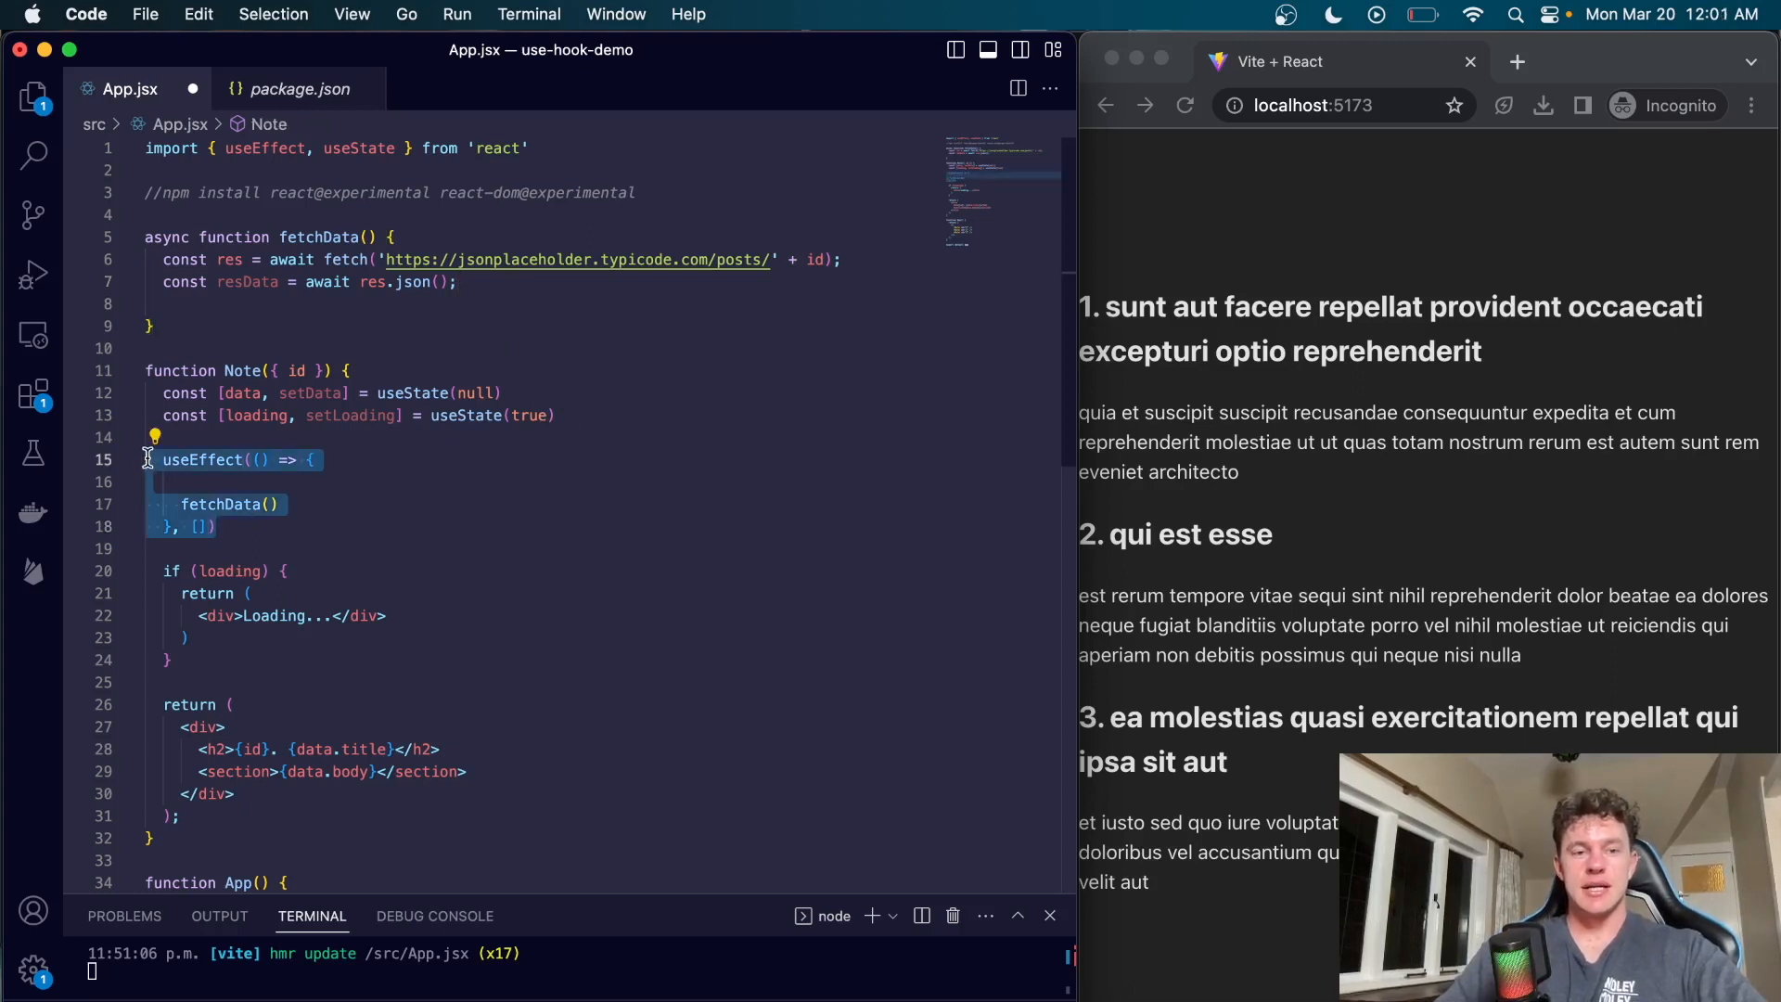
key("Backspace")
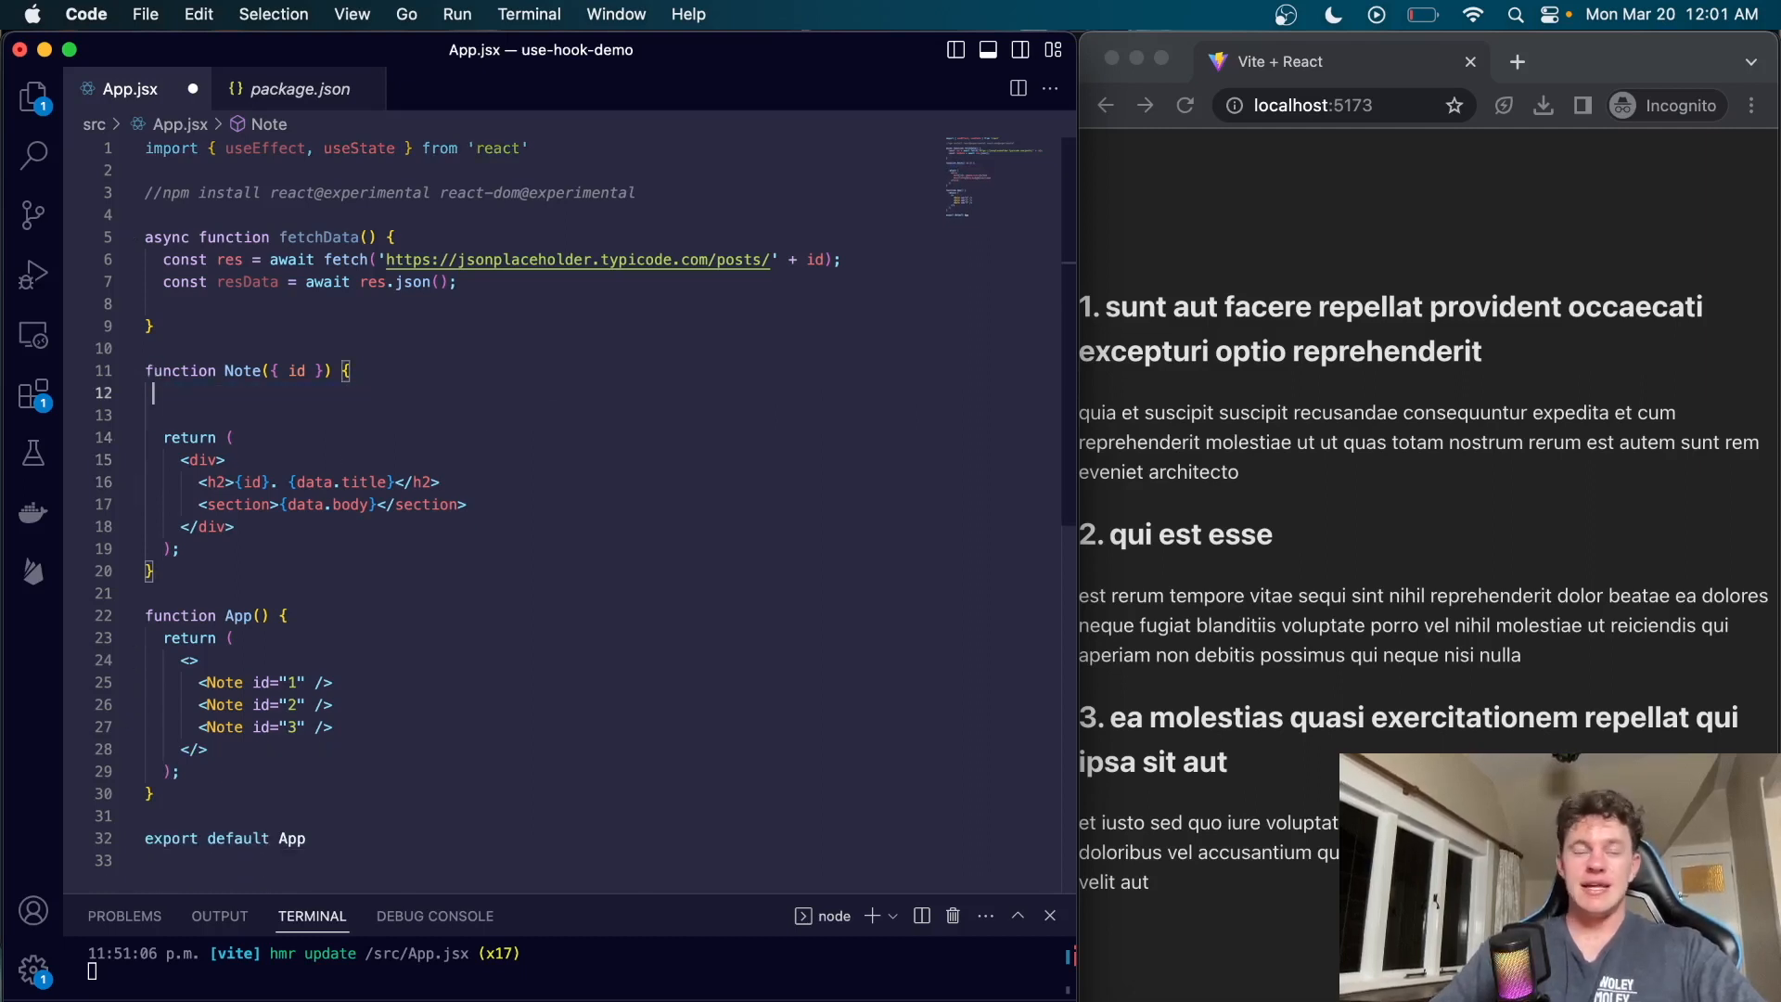
mouse_move(290, 387)
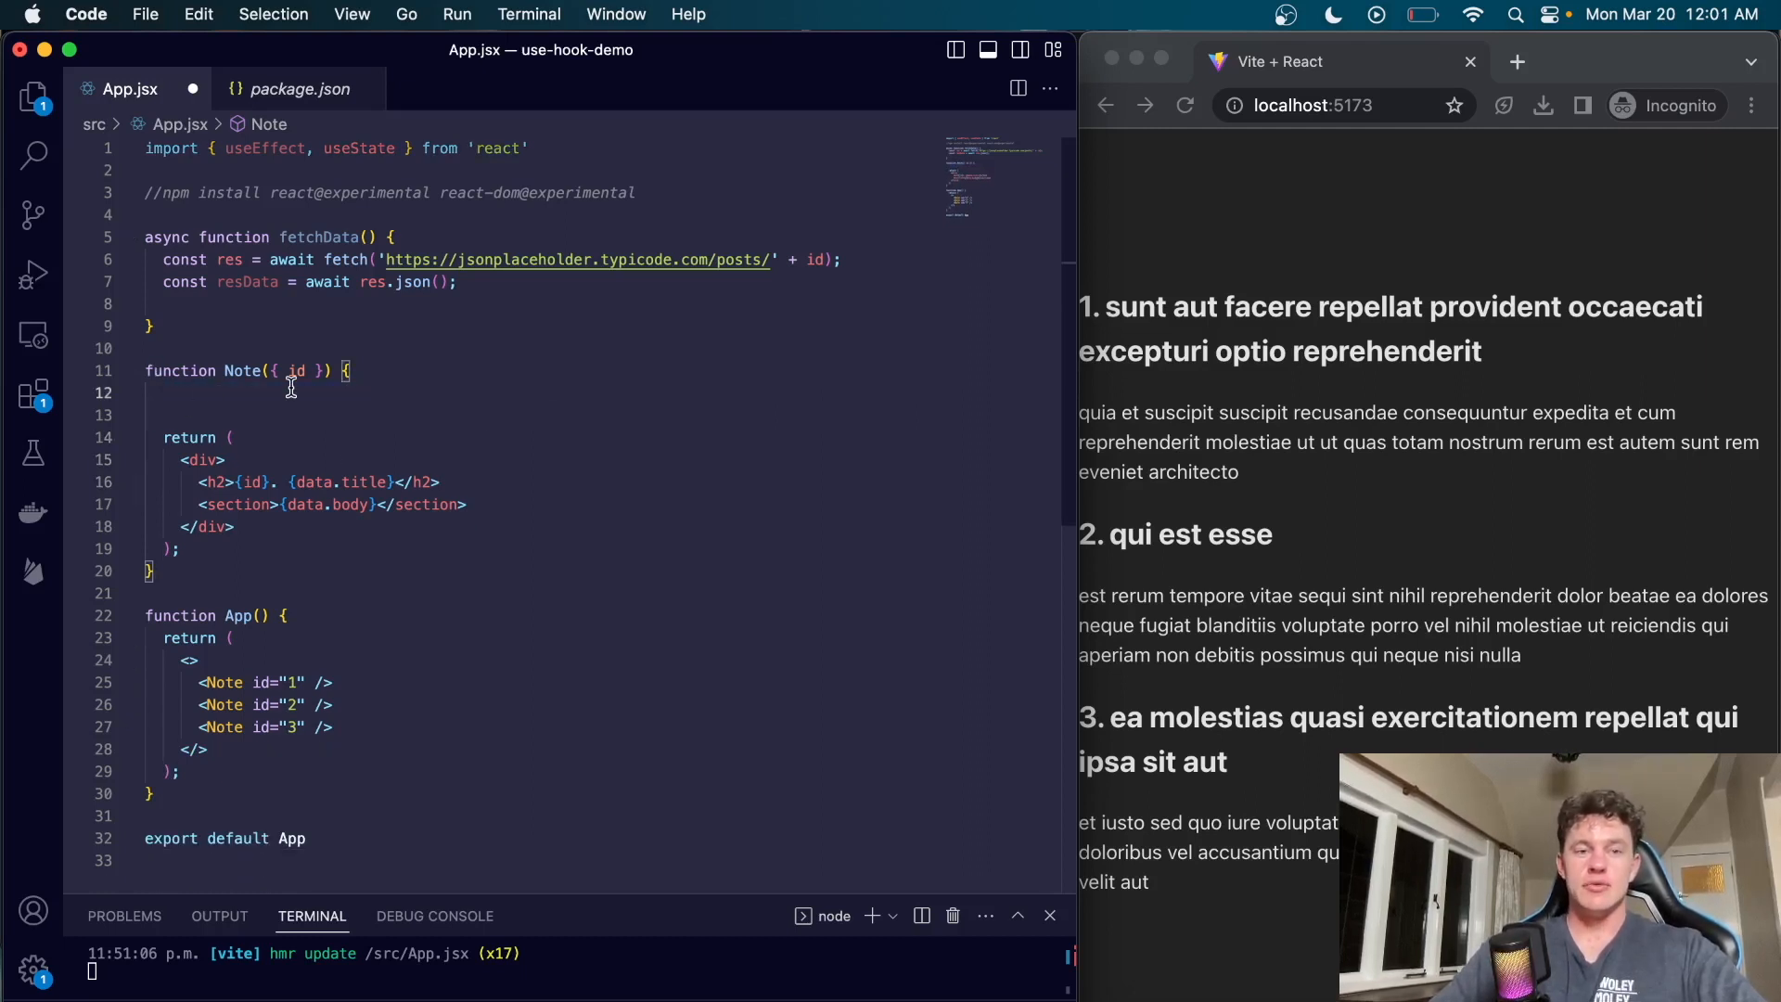
double_click(269, 148)
type("Suspense ")
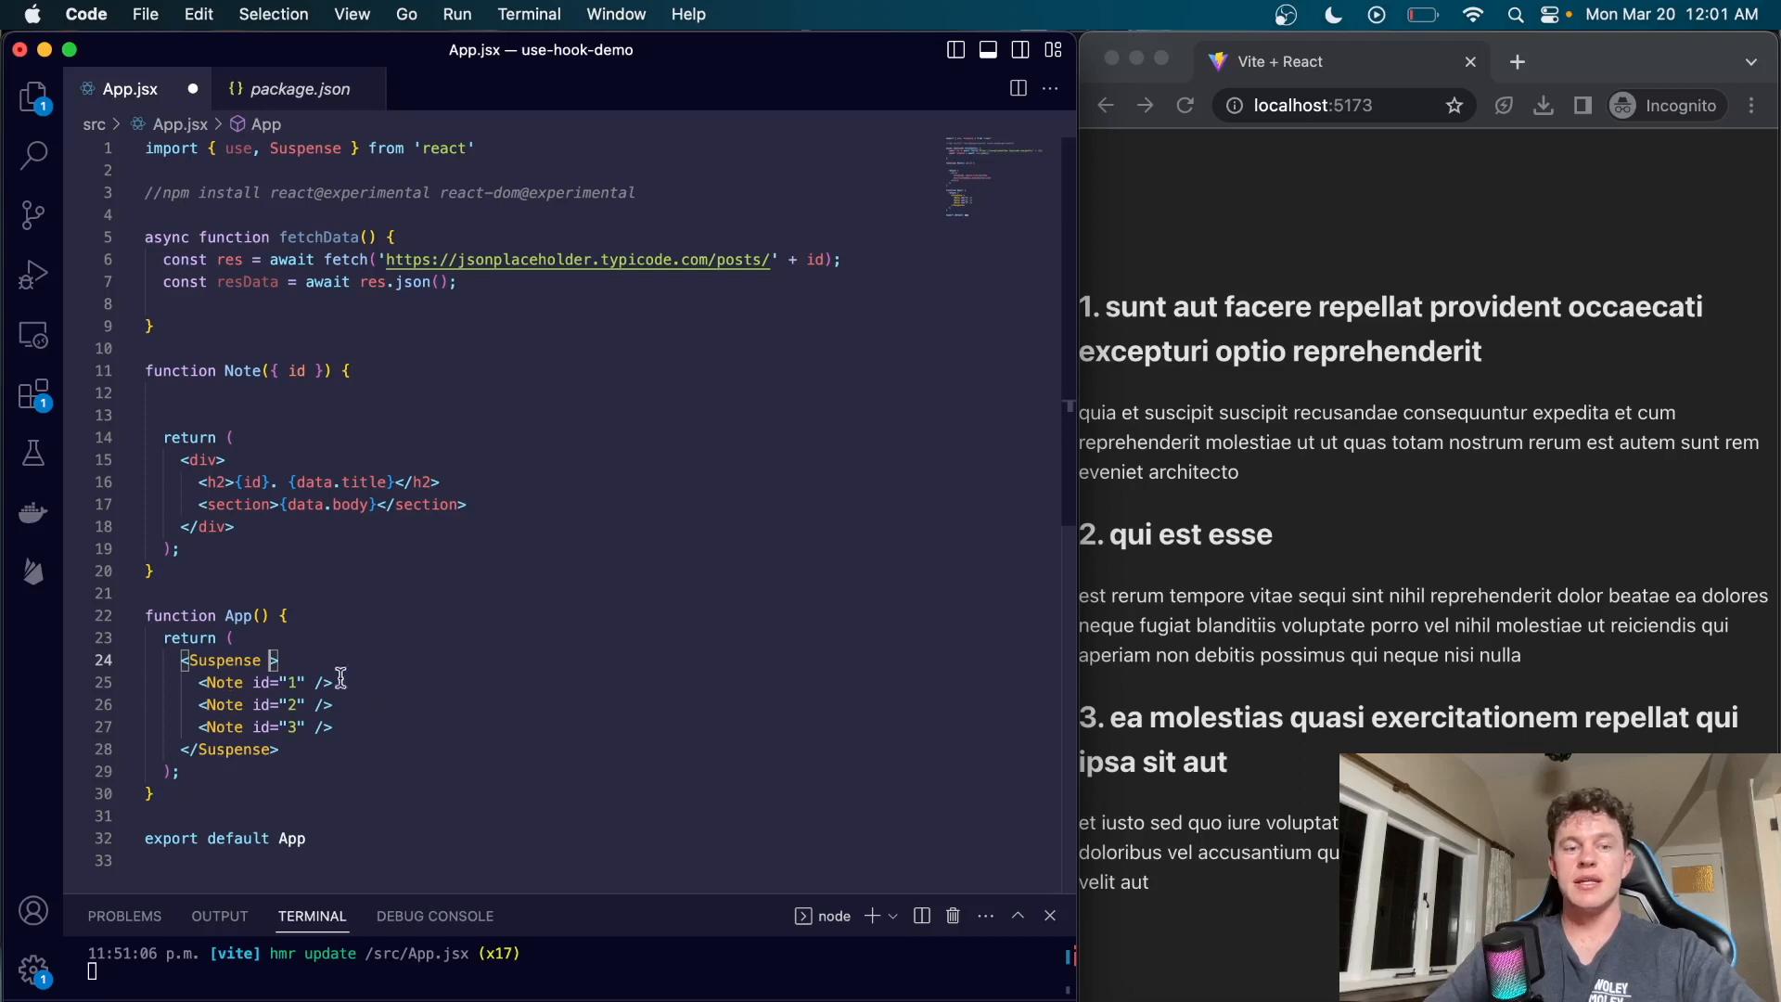
Step: Add fallback={<h1>loading....</h1>} to Suspense and remove the await before res.json() in fetchData
type("fl")
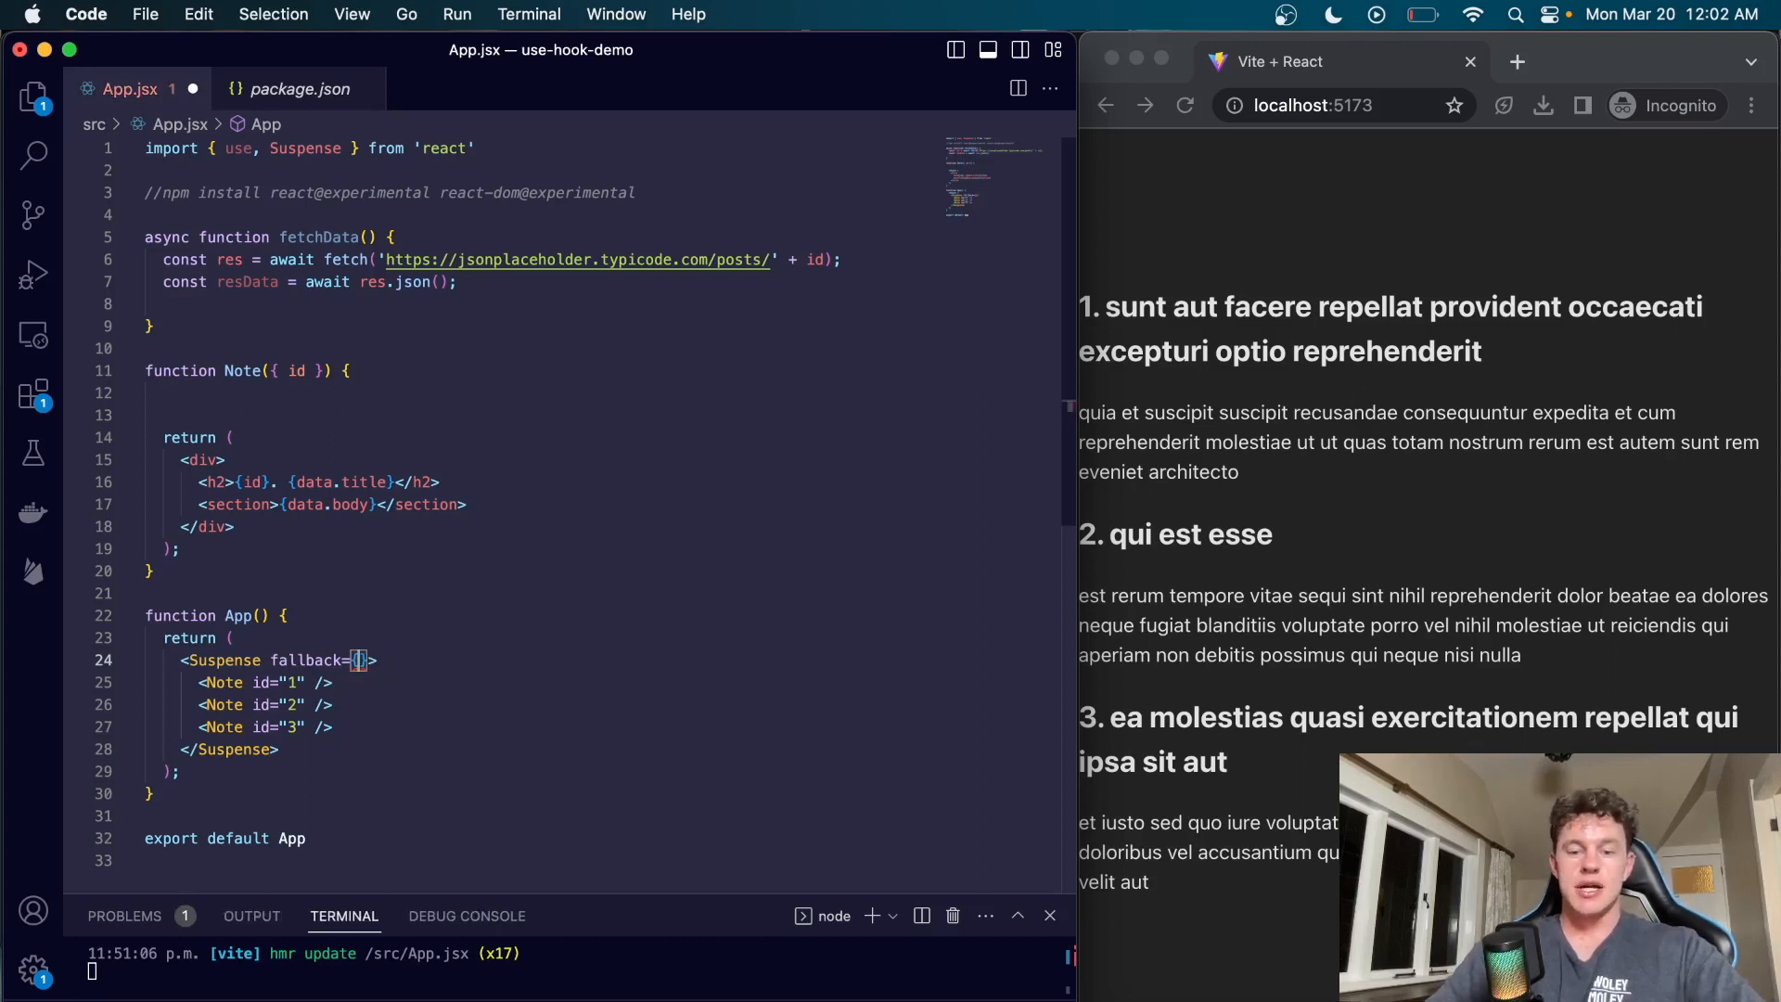
type("<h1>log</h1>")
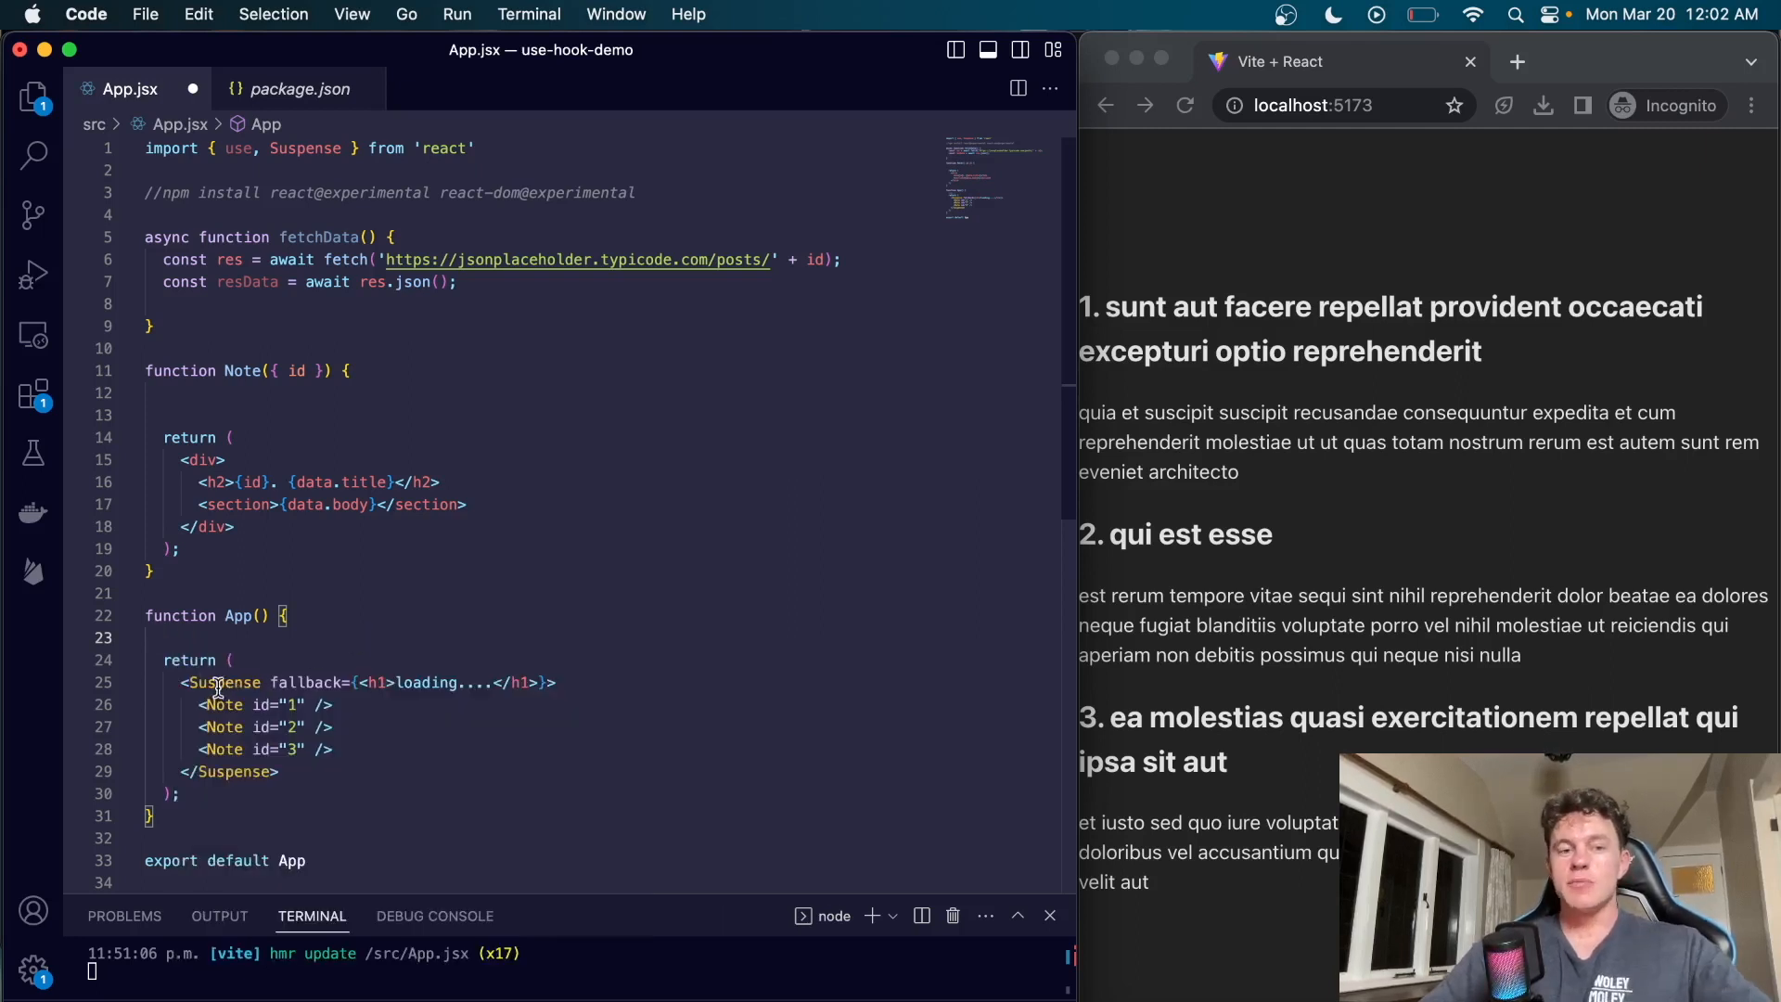
double_click(223, 682)
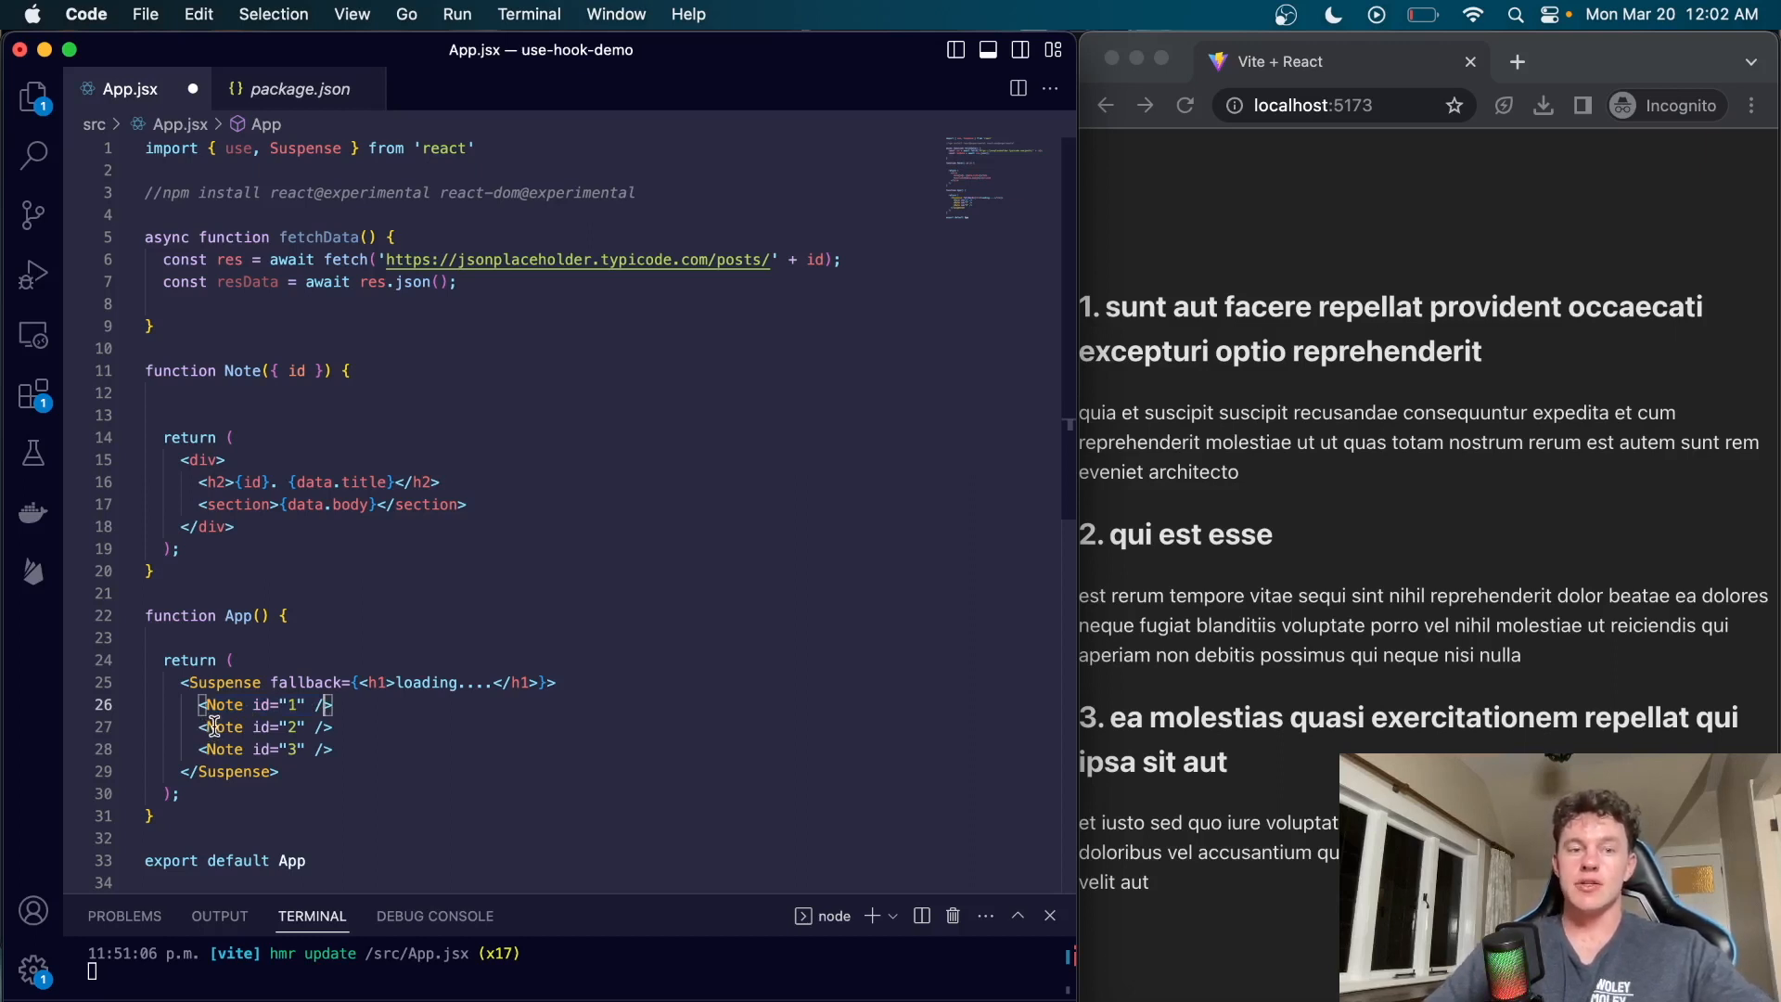
double_click(364, 482)
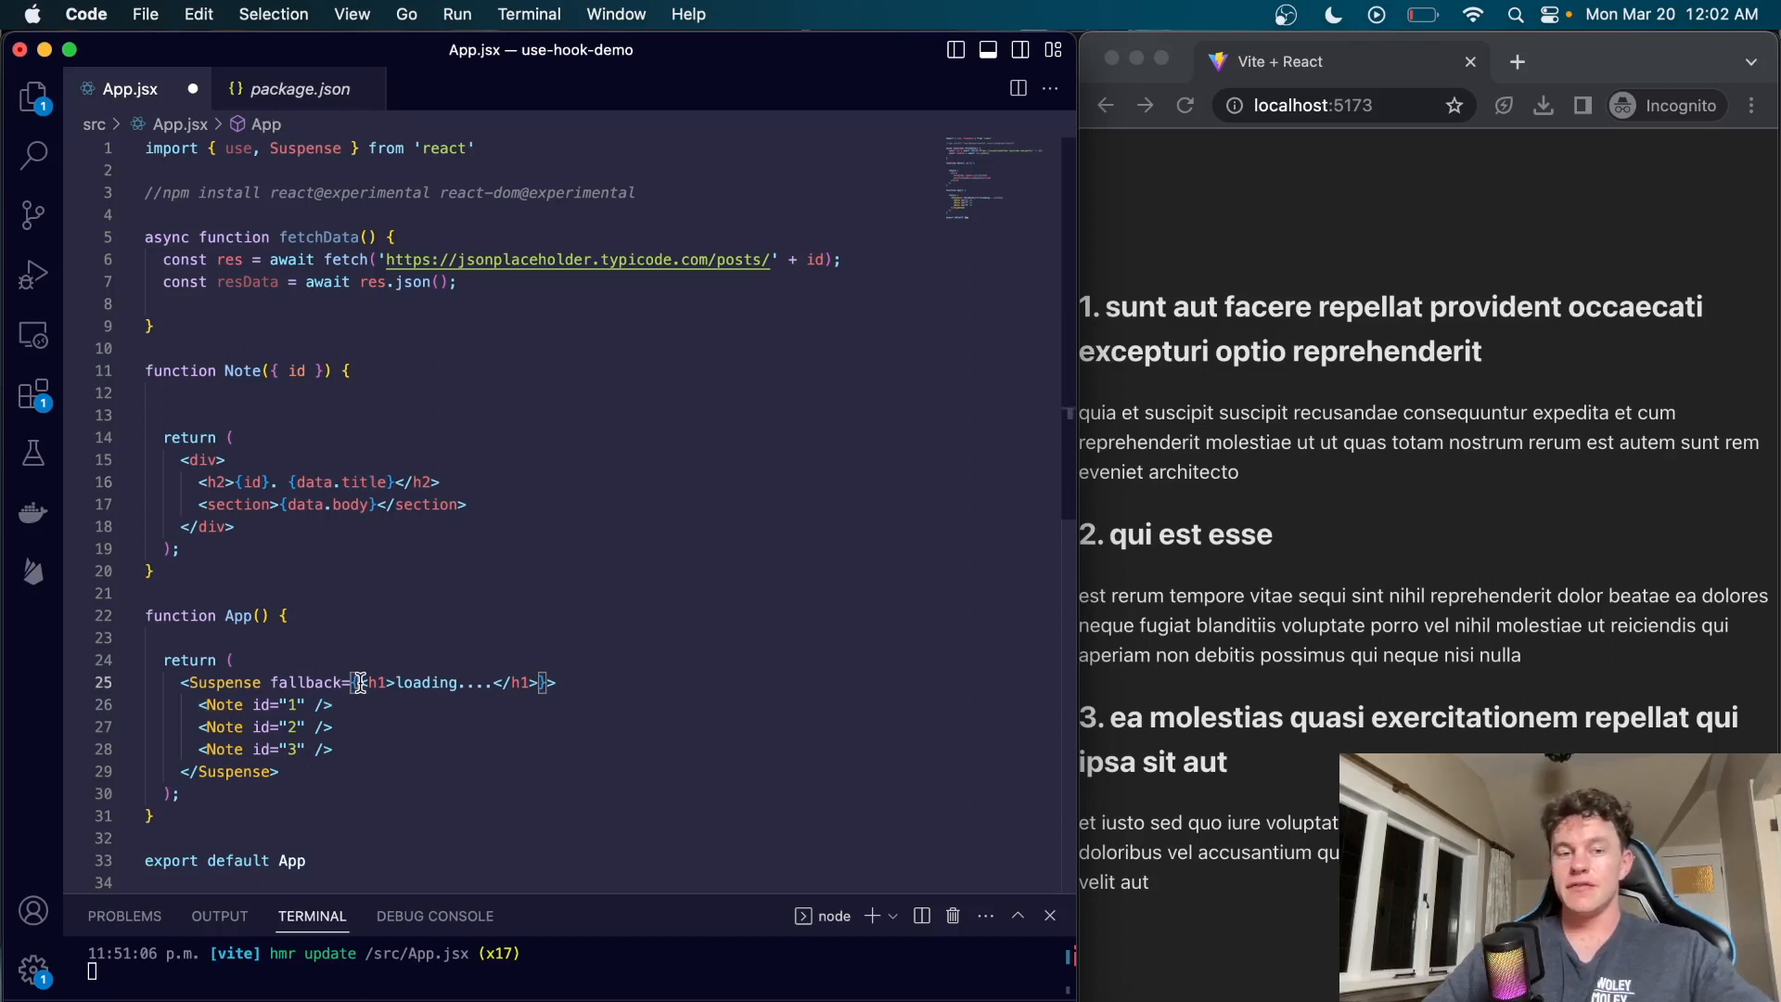
mouse_move(537, 681)
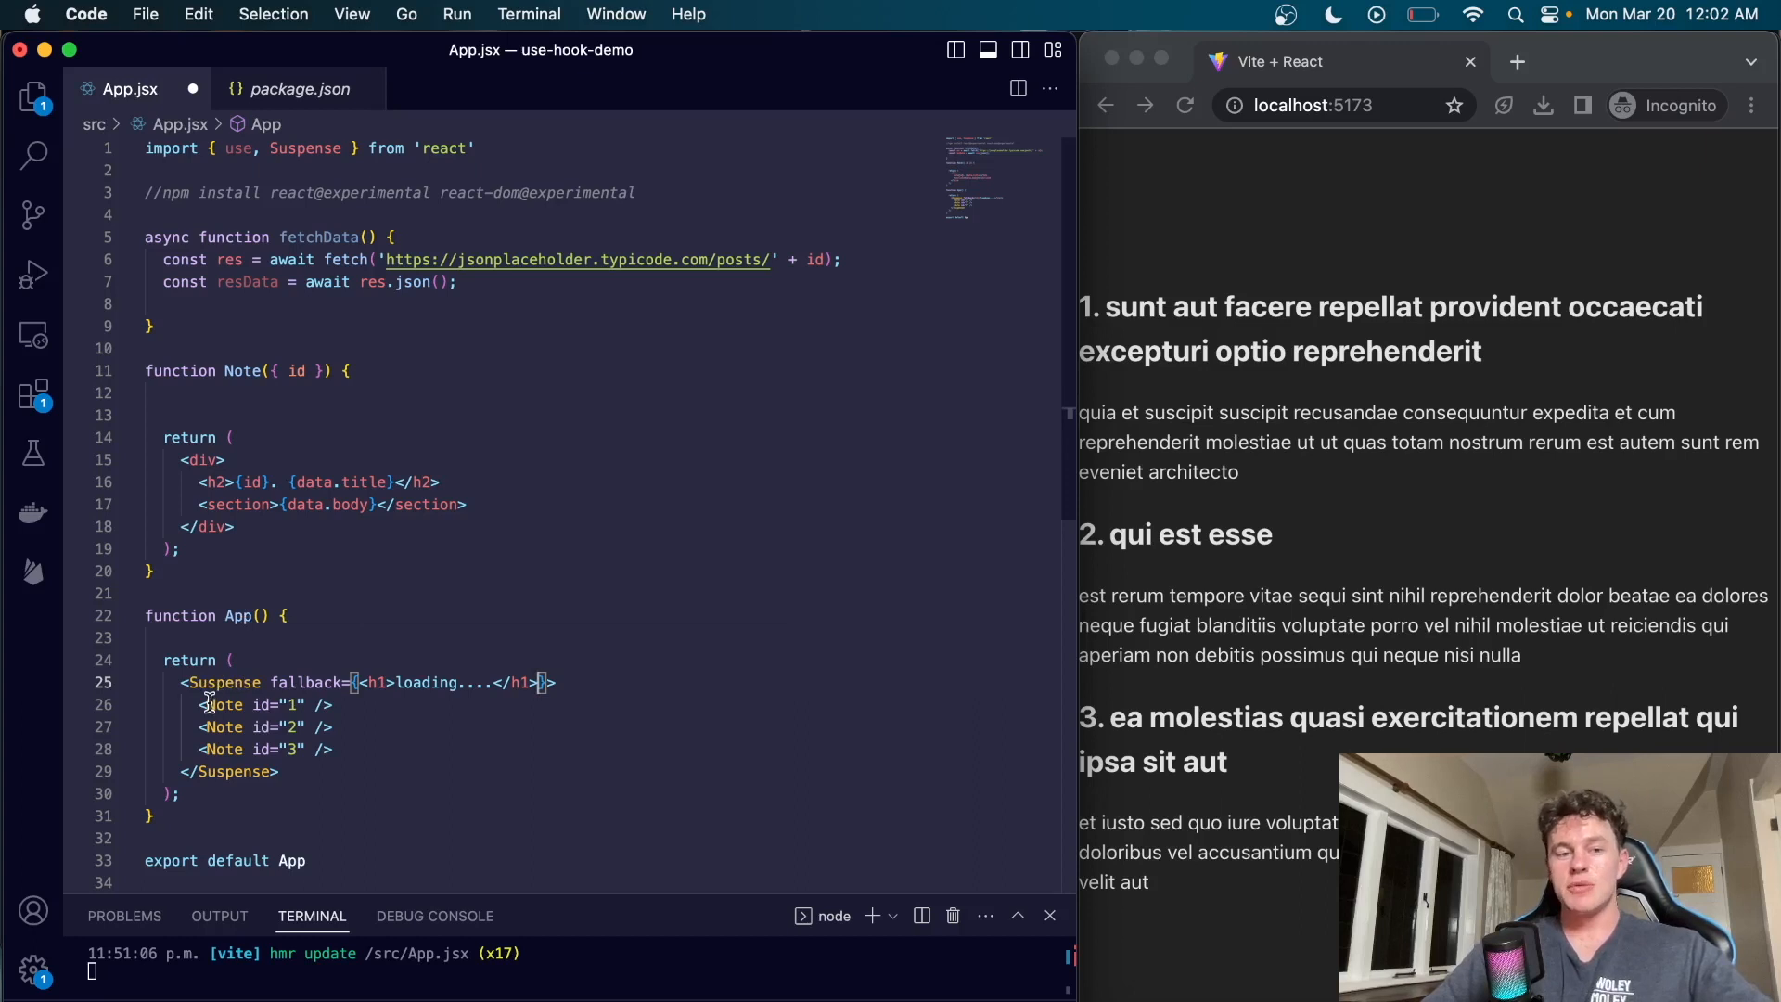
mouse_move(249, 495)
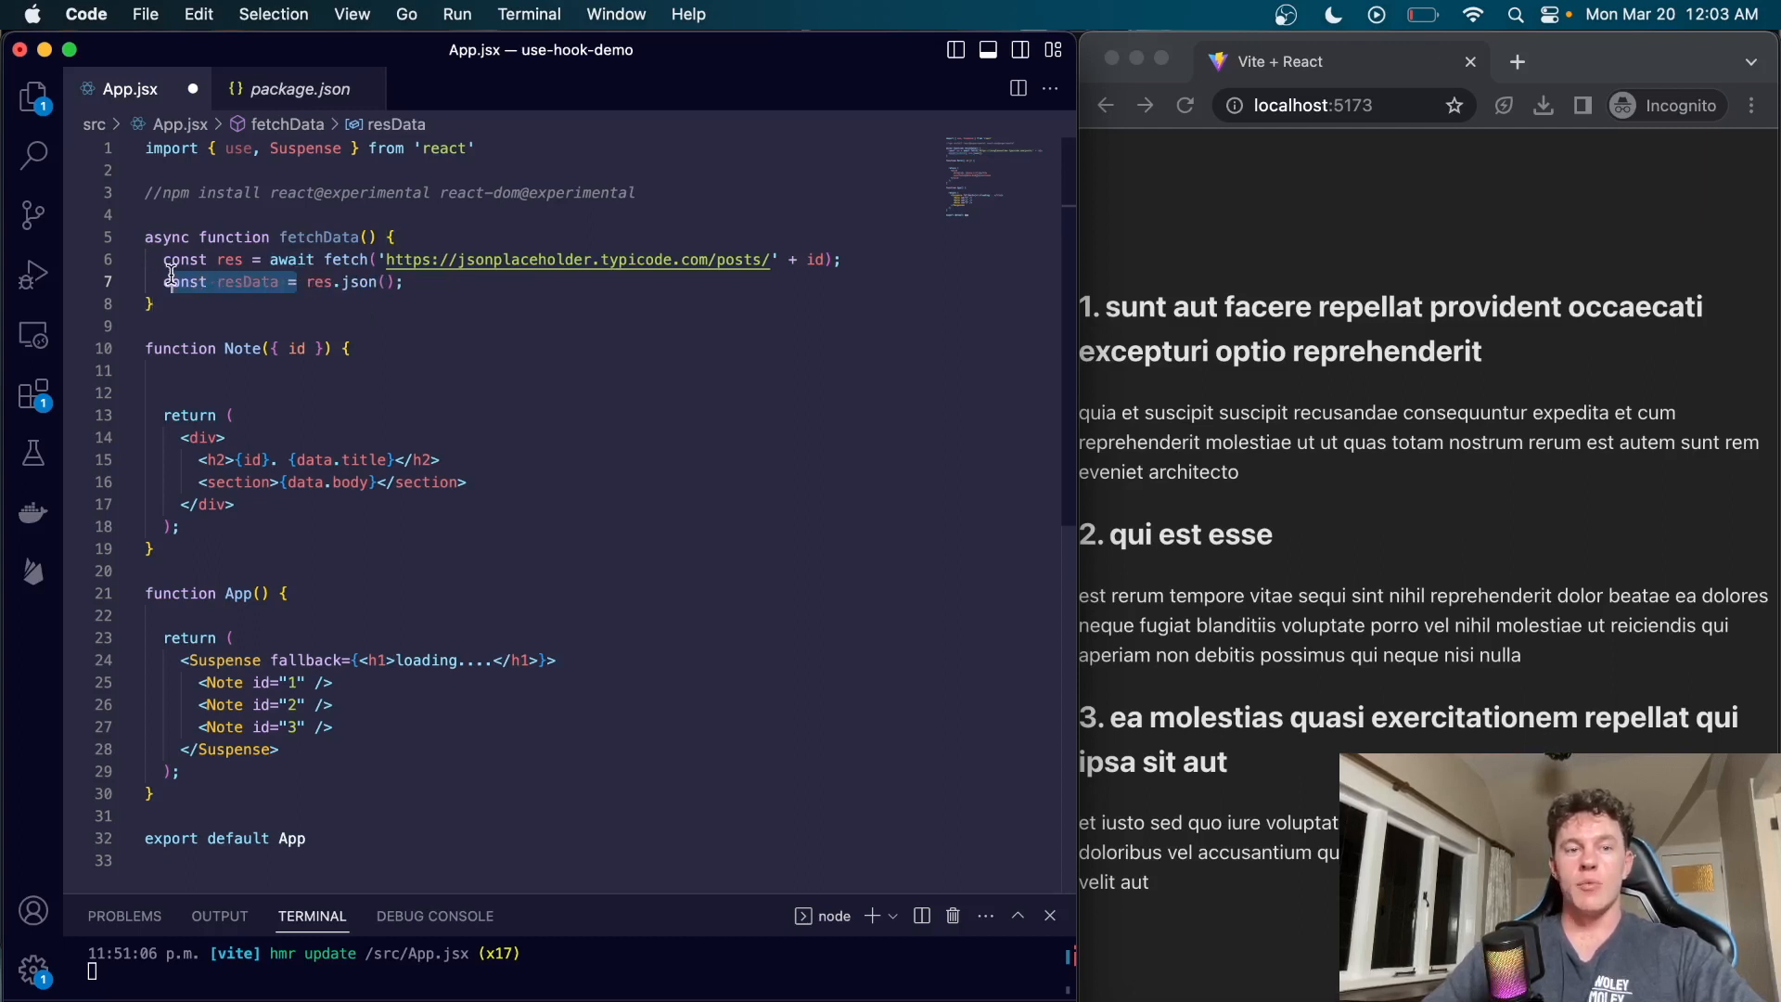
Step: Return res.json() from fetchData and write const data = use(fetchData(id)) inside Note
type("return")
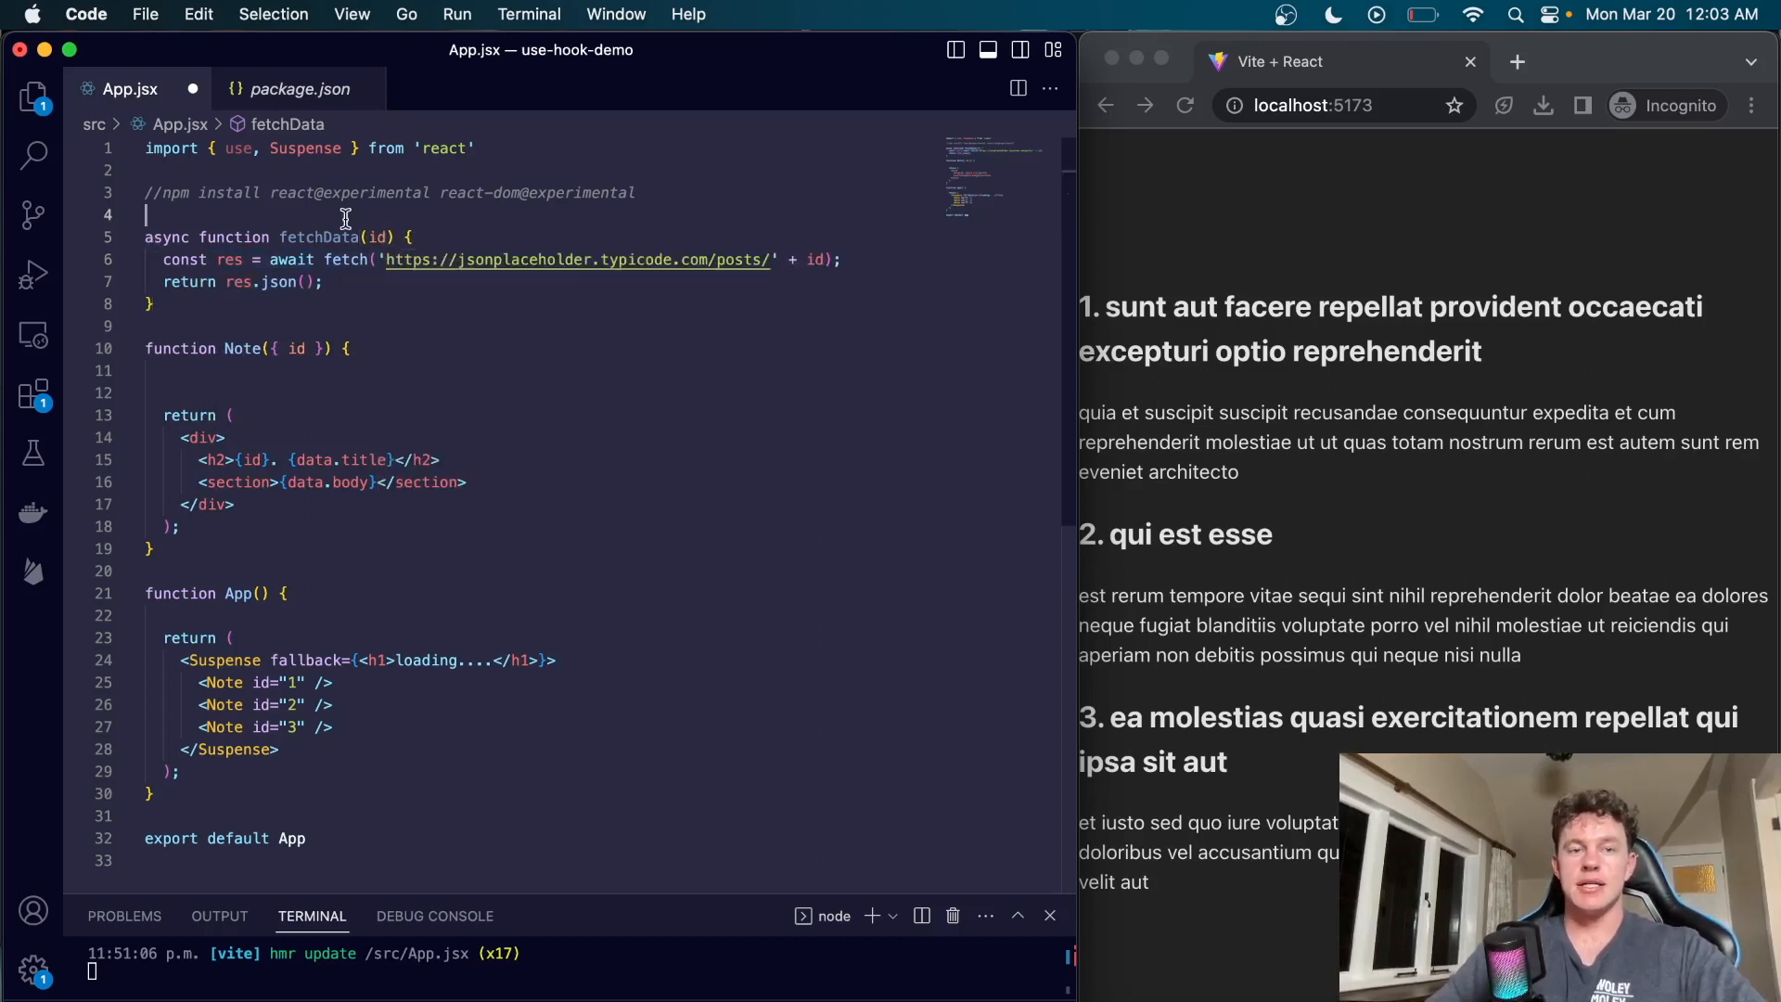
type("const")
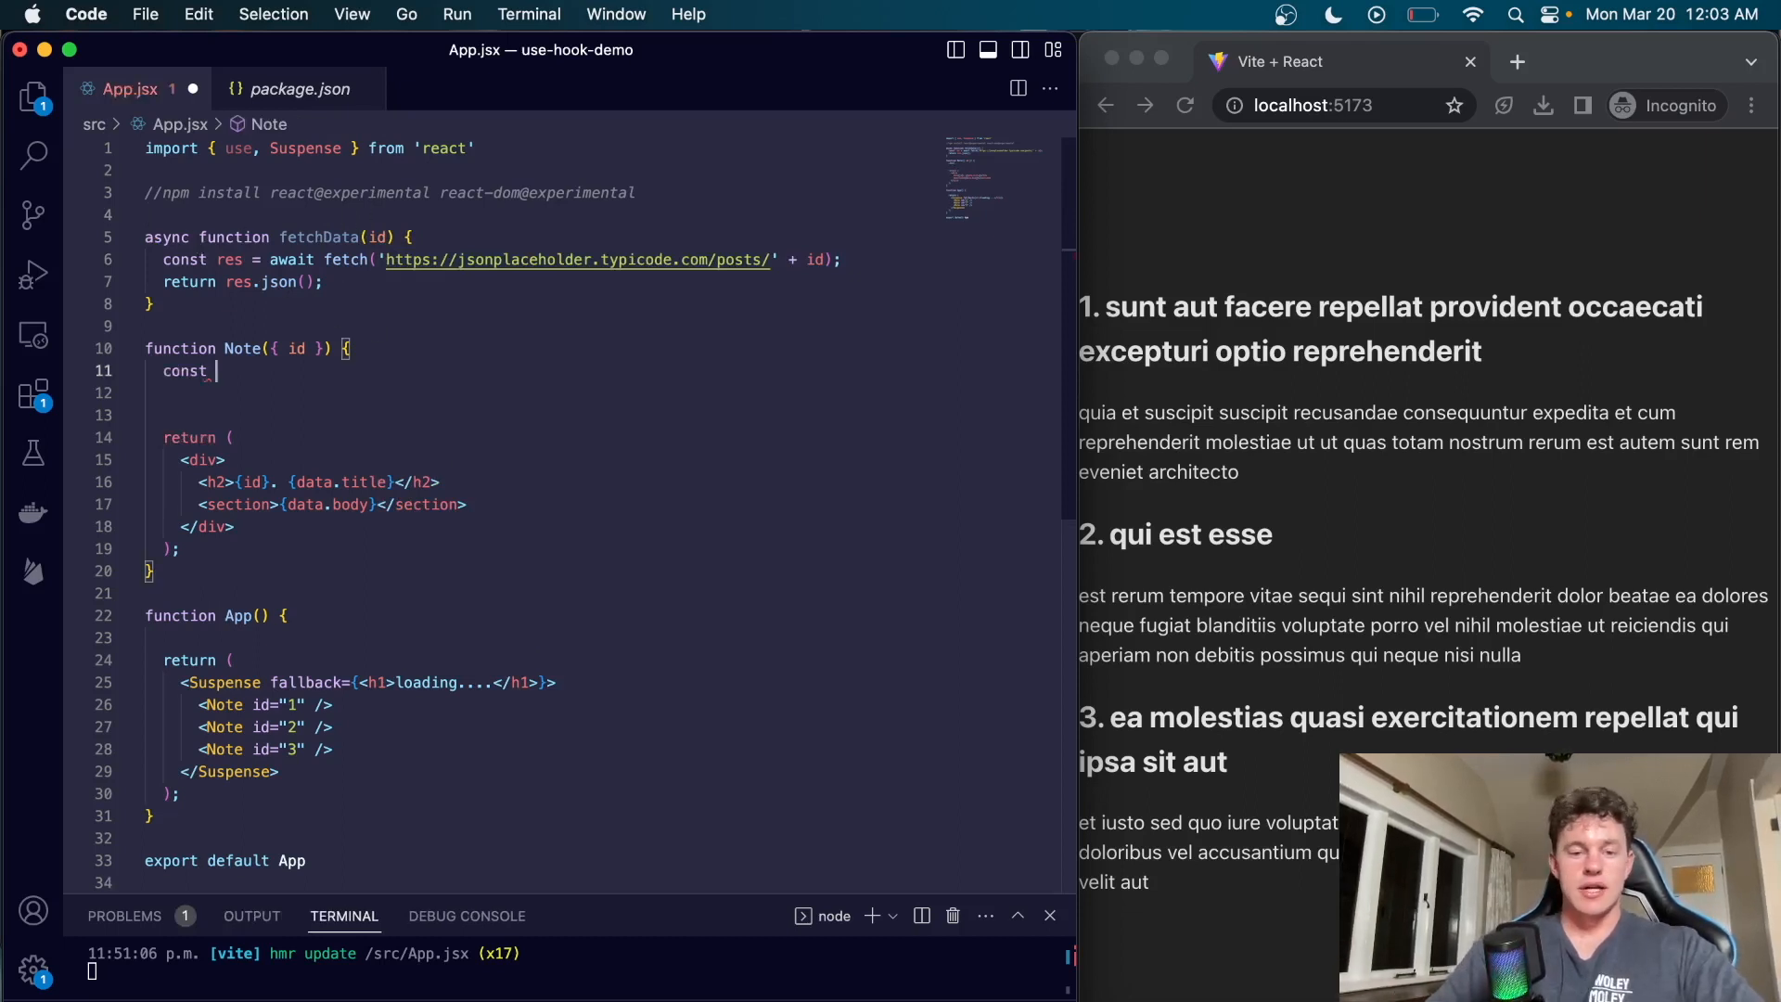
type("data =")
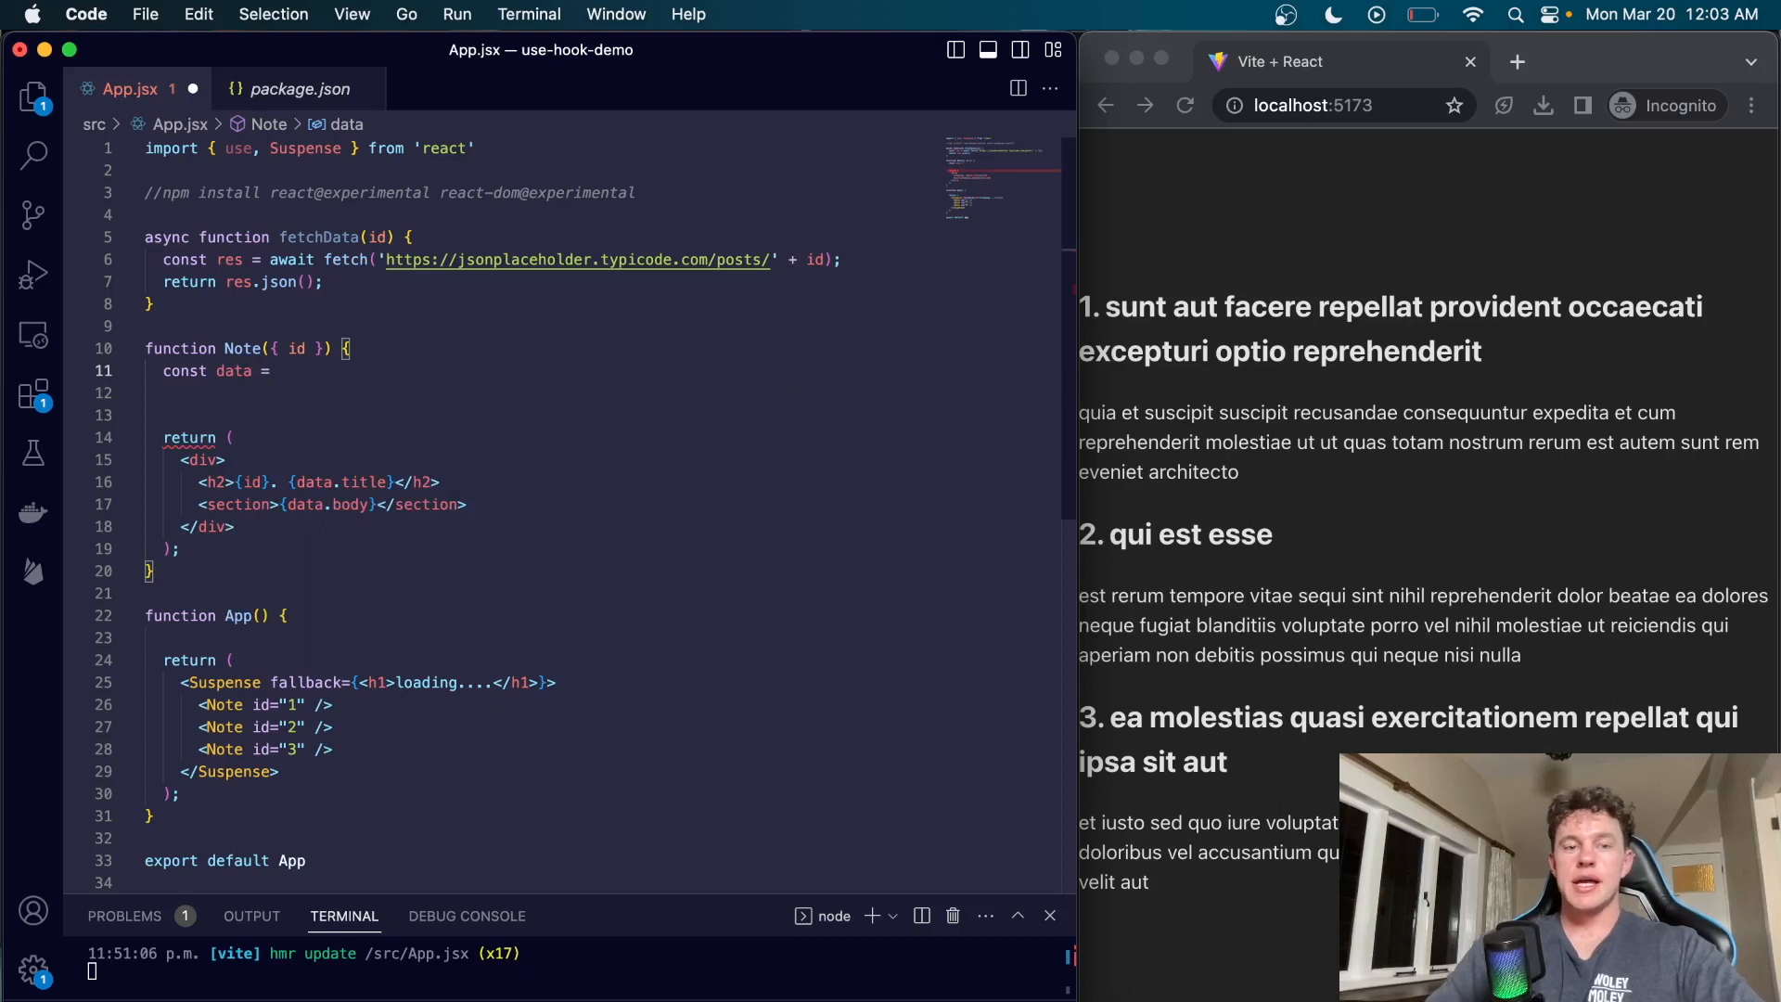
type("use()")
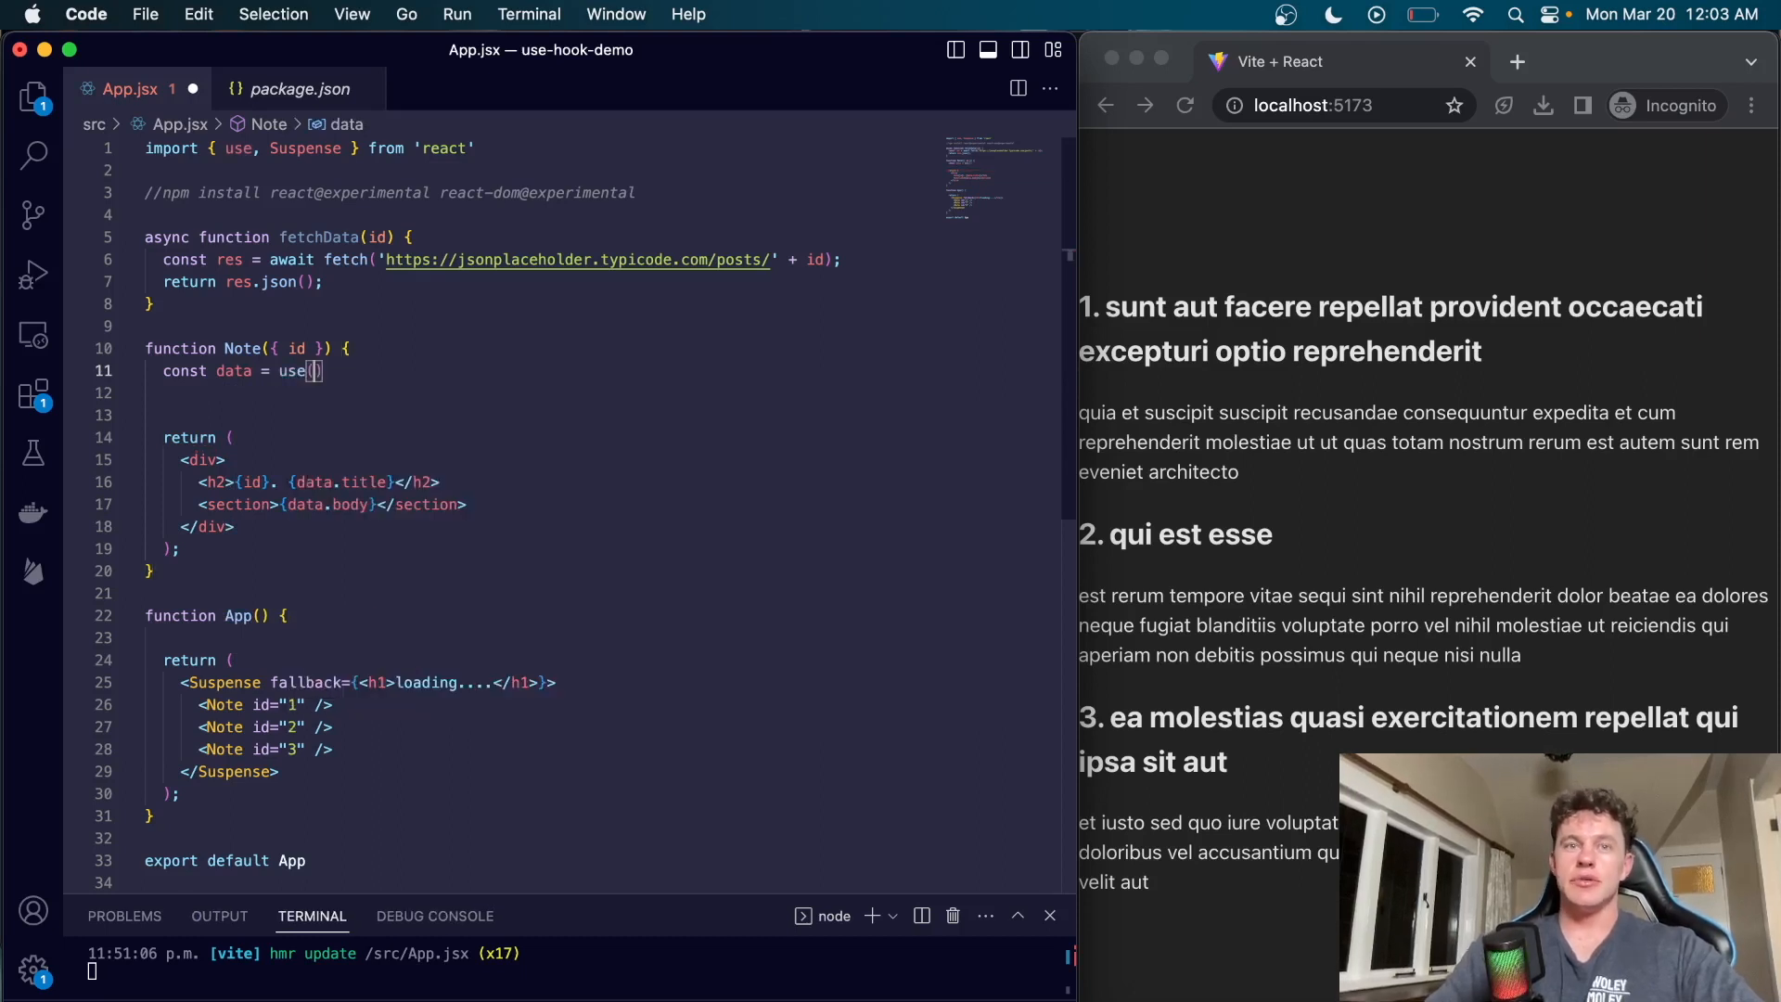
type("fetchData(id")
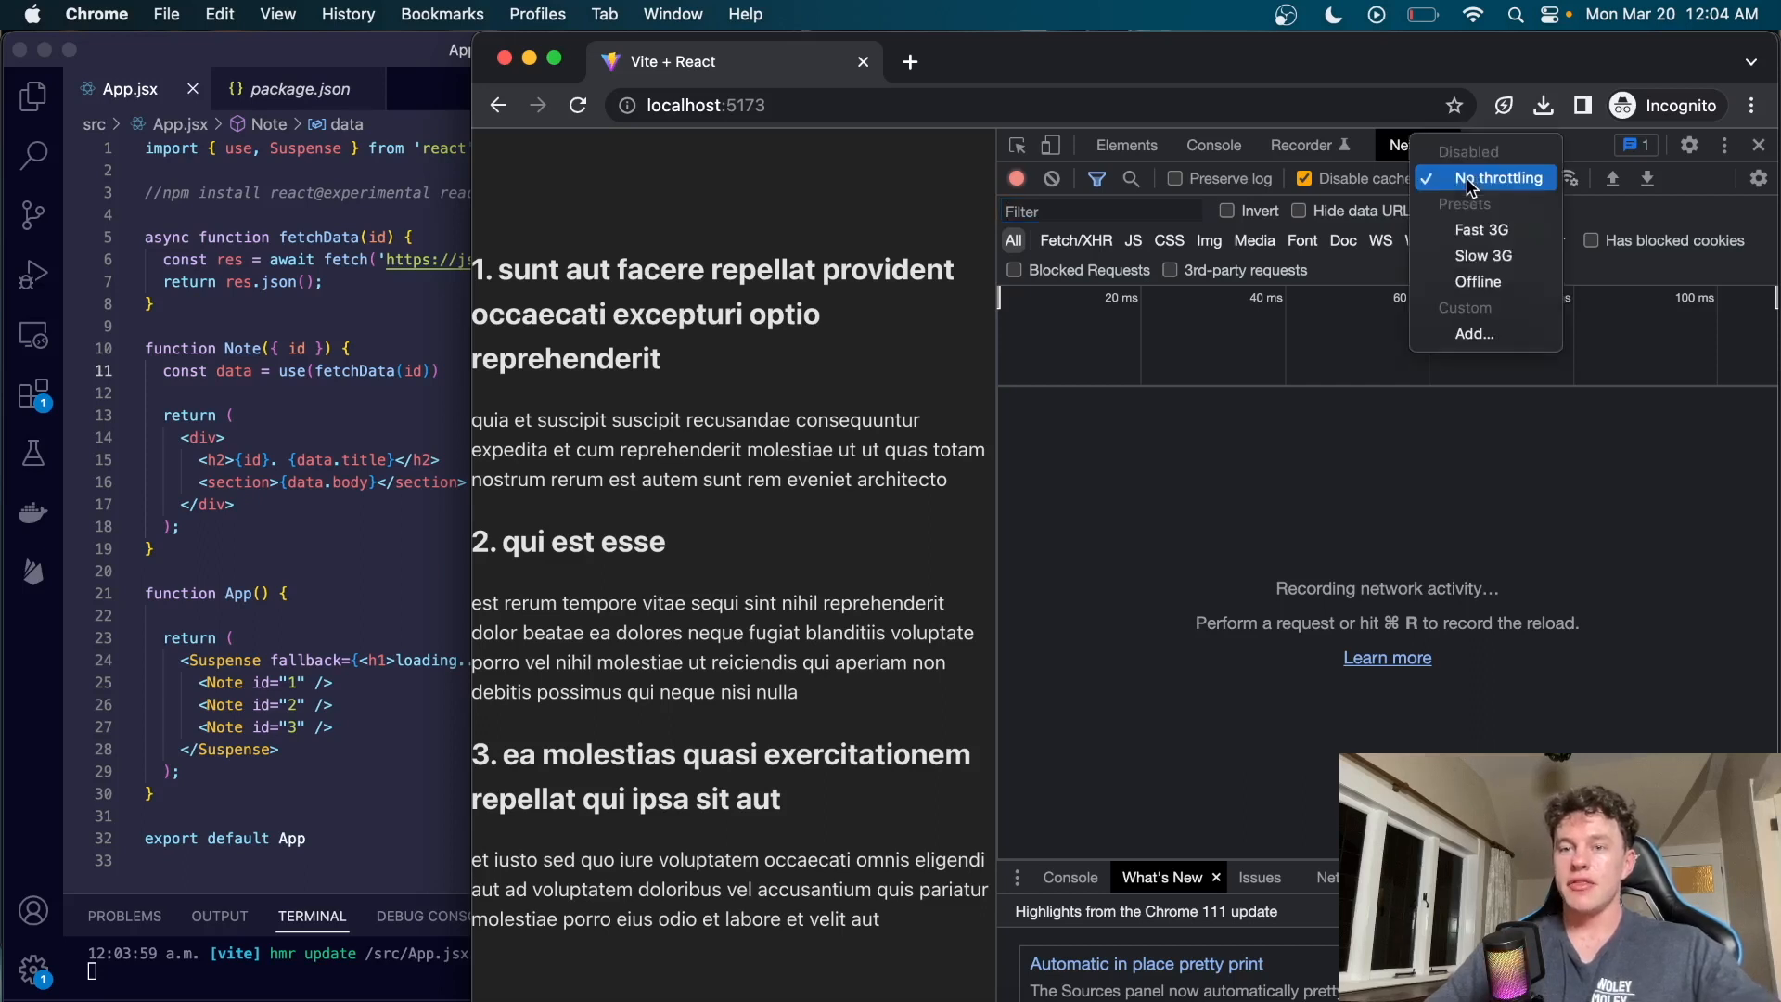
Step: Throttle DevTools network to Slow 3G and reload the app so the three post fetches complete through the fallback
left_click(1482, 256)
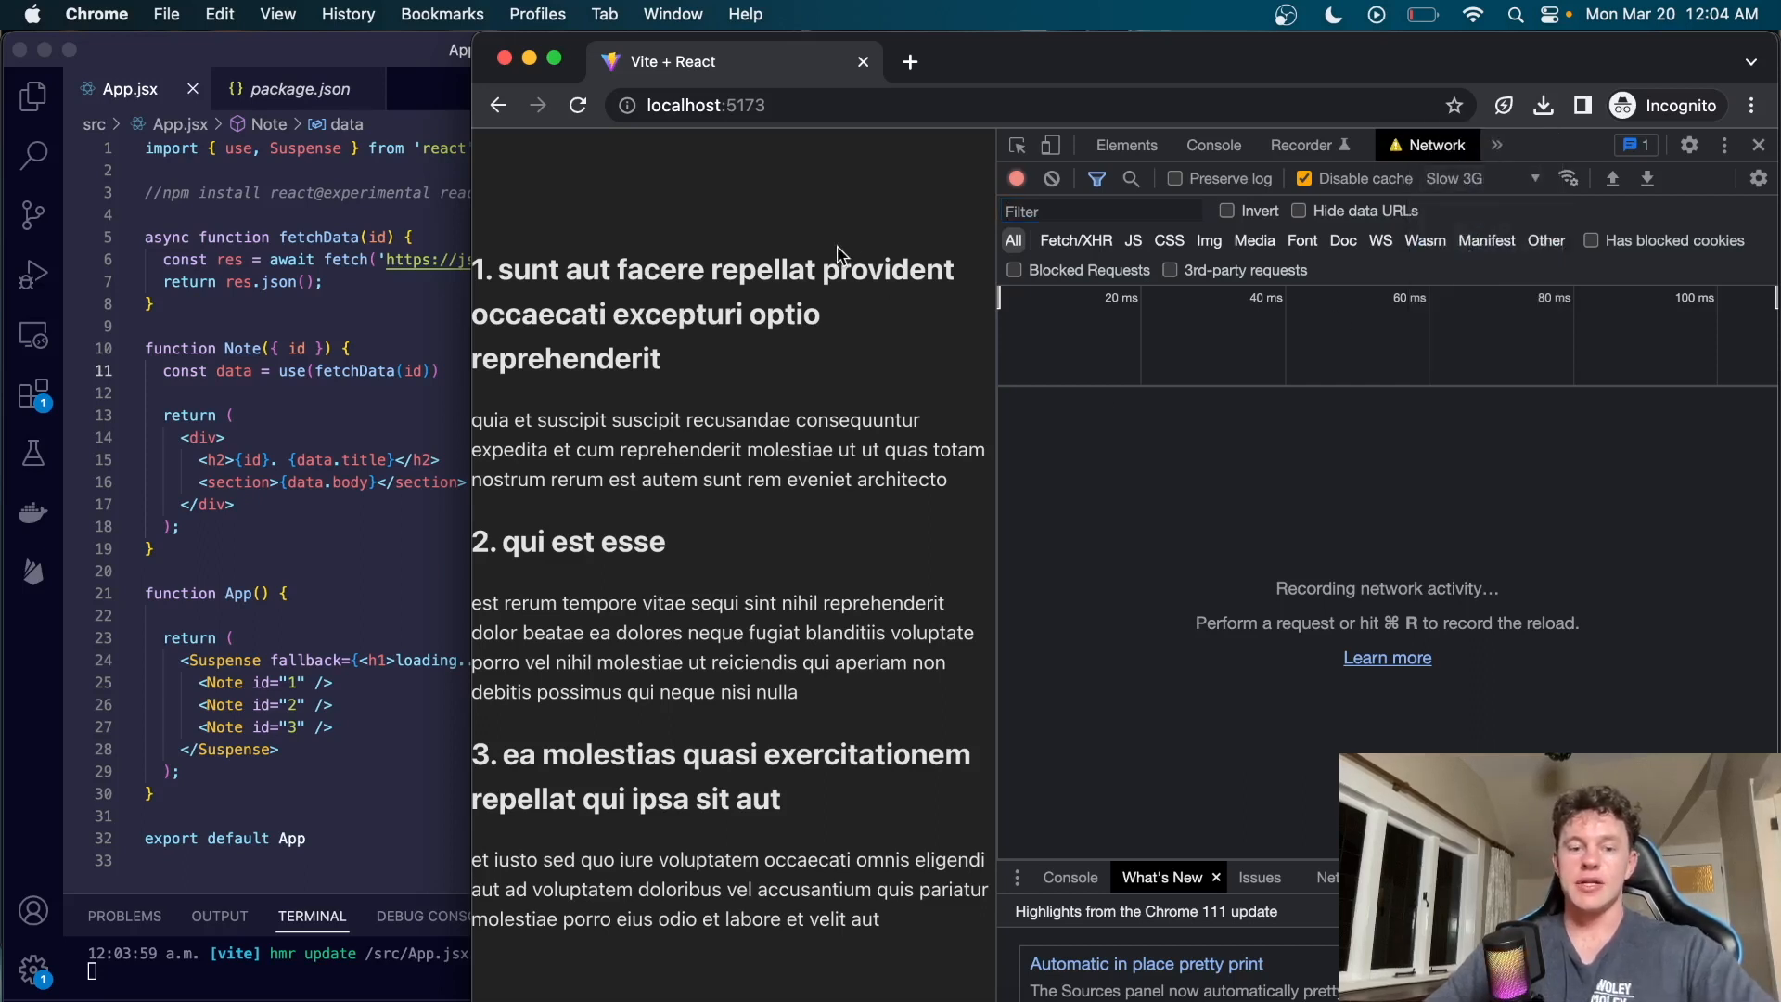
left_click(577, 105)
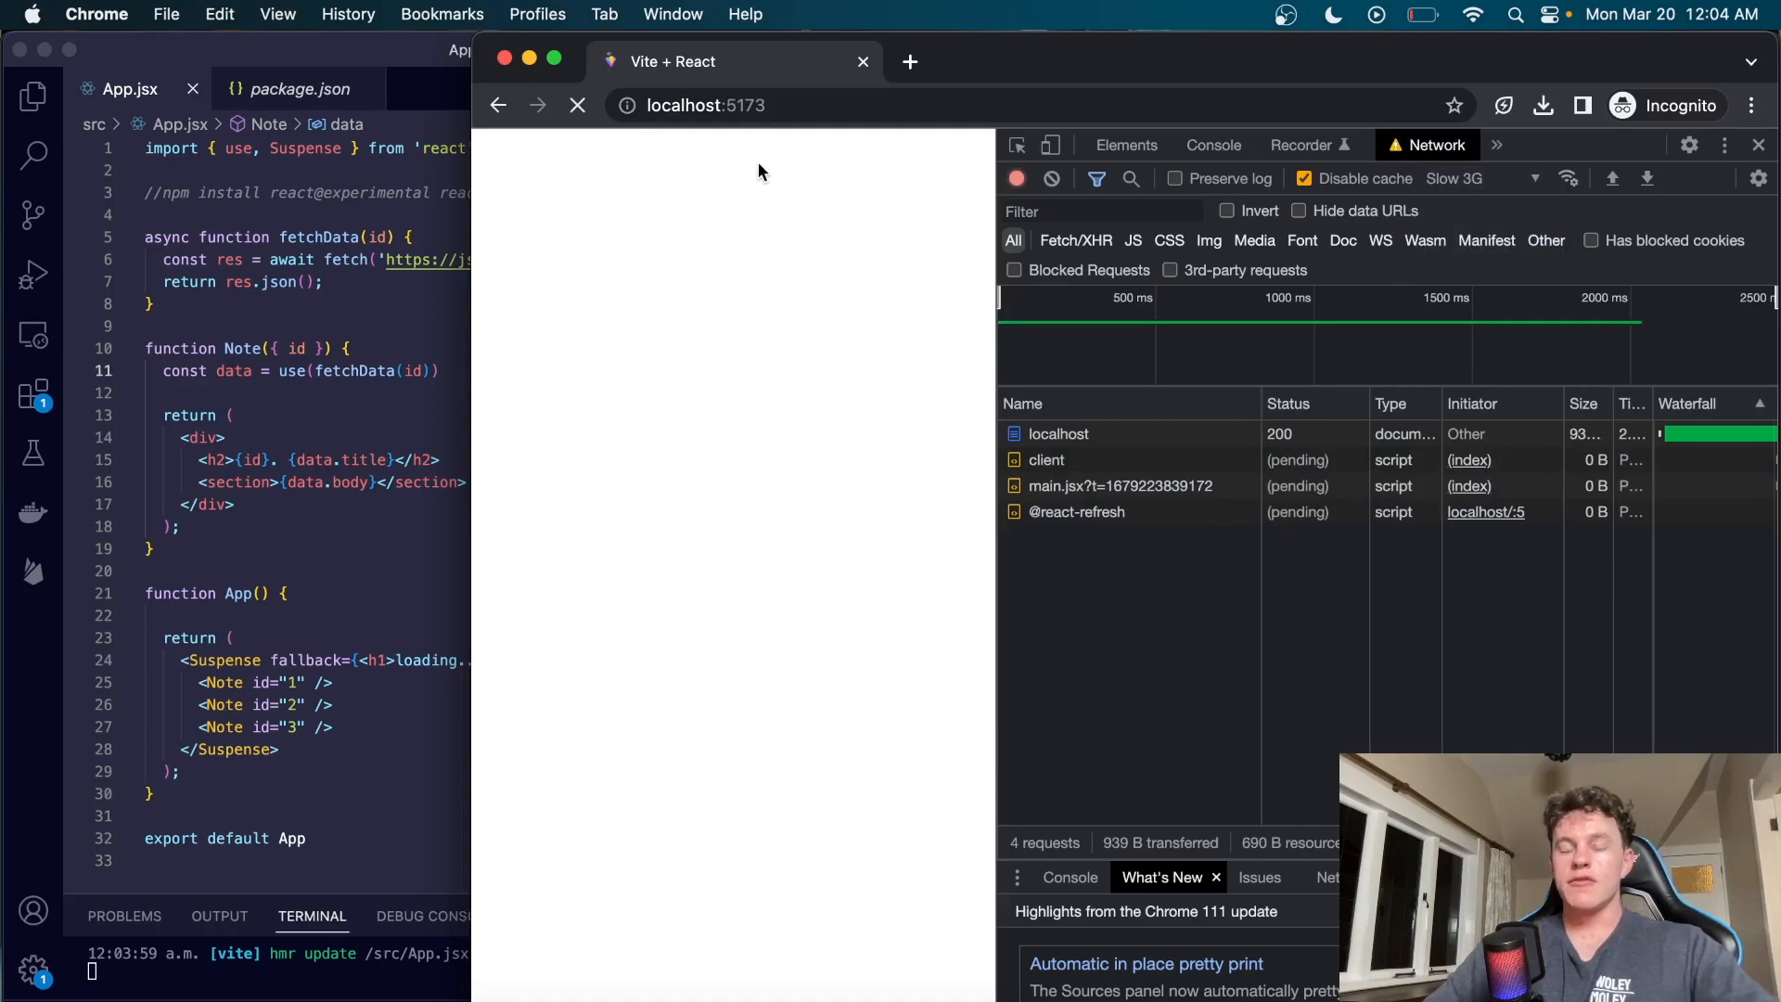
left_click(576, 105)
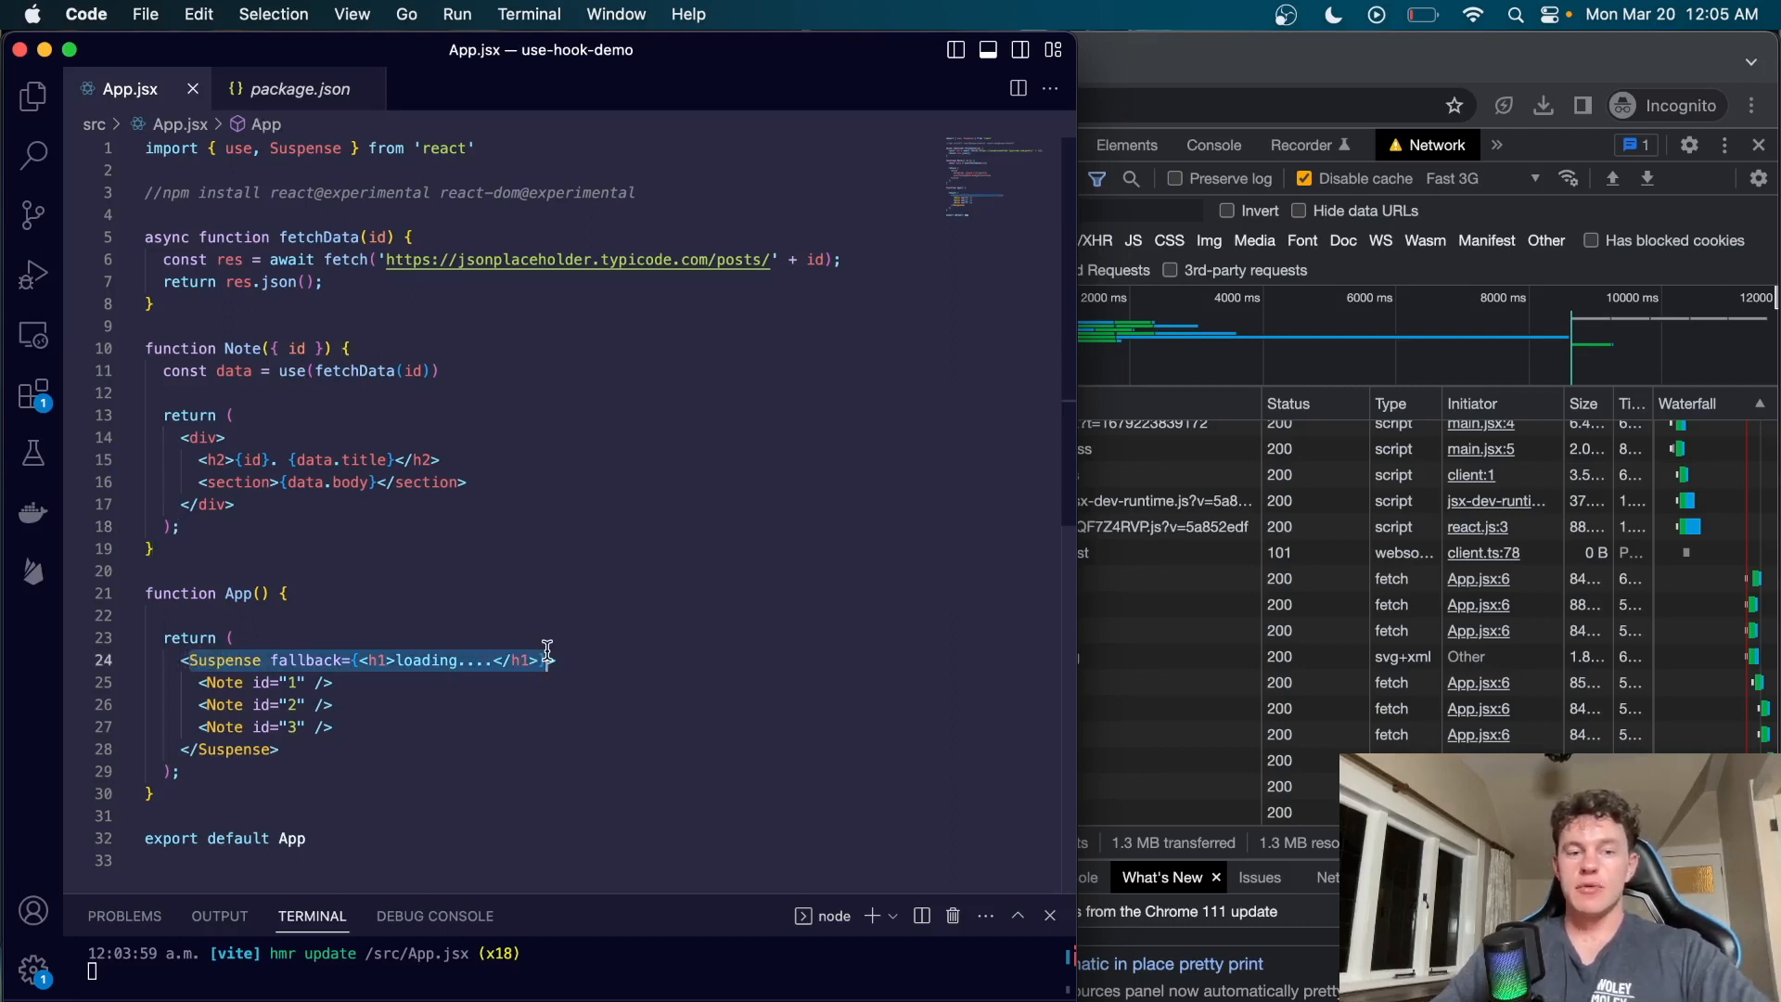
type("<>")
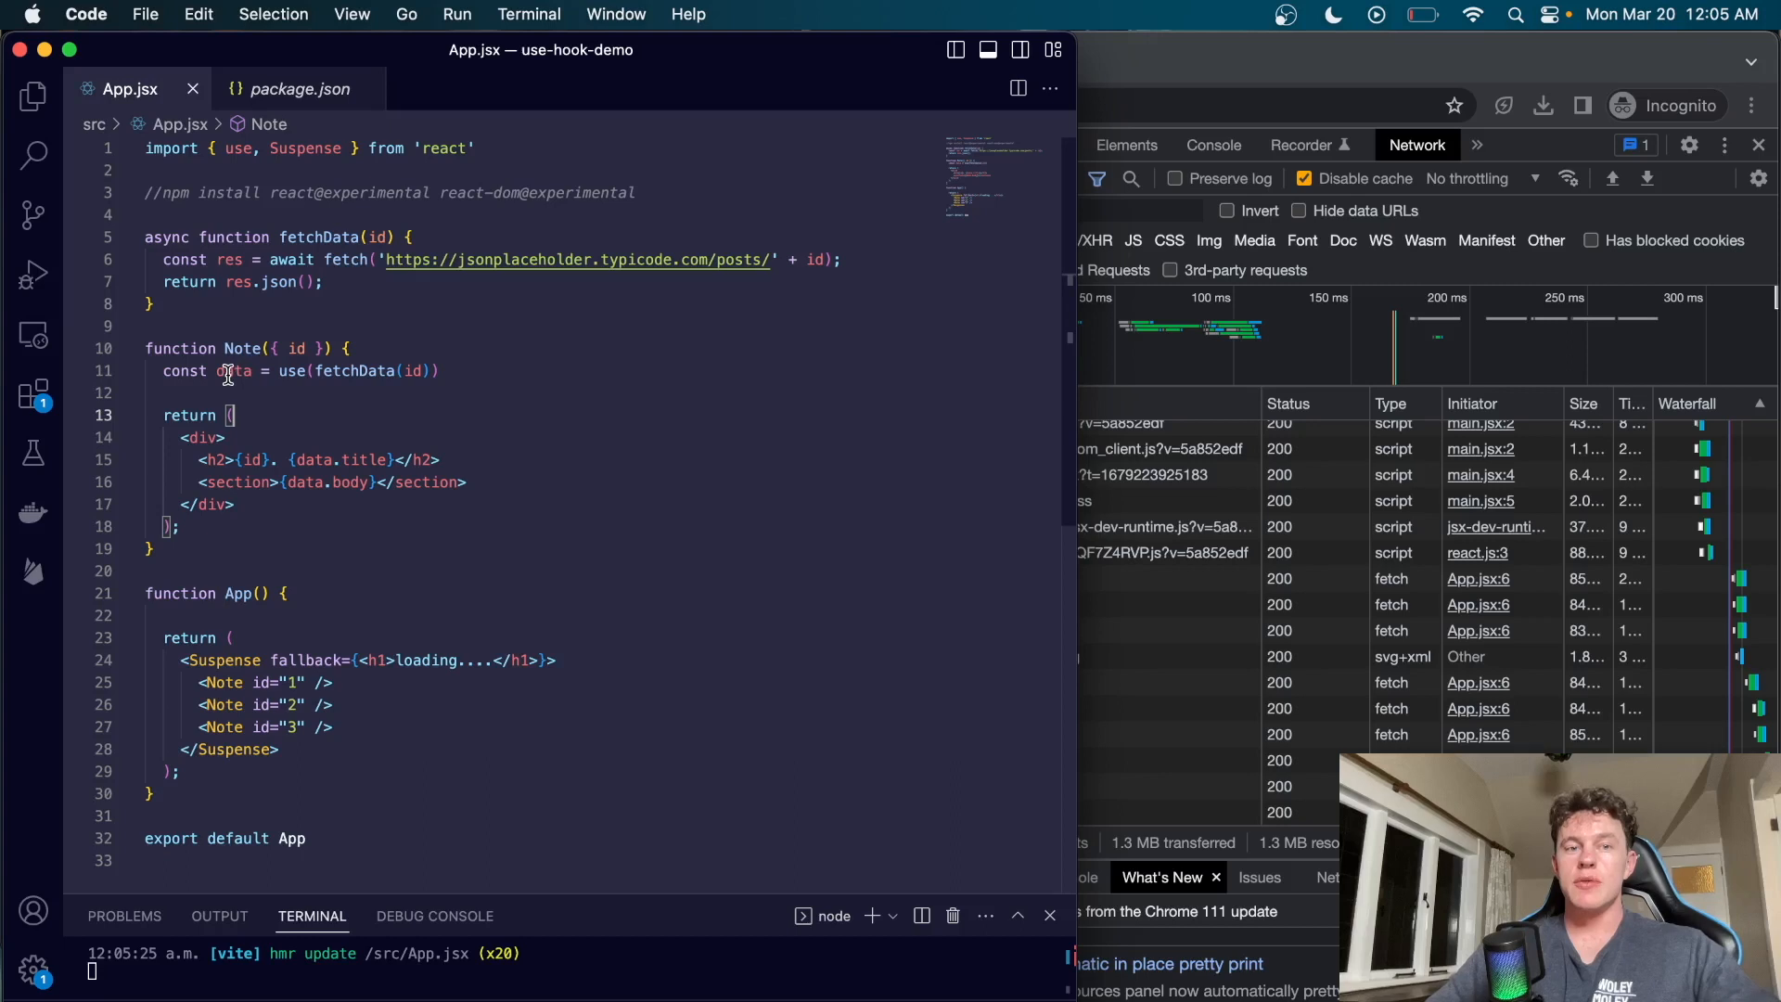
mouse_move(234, 681)
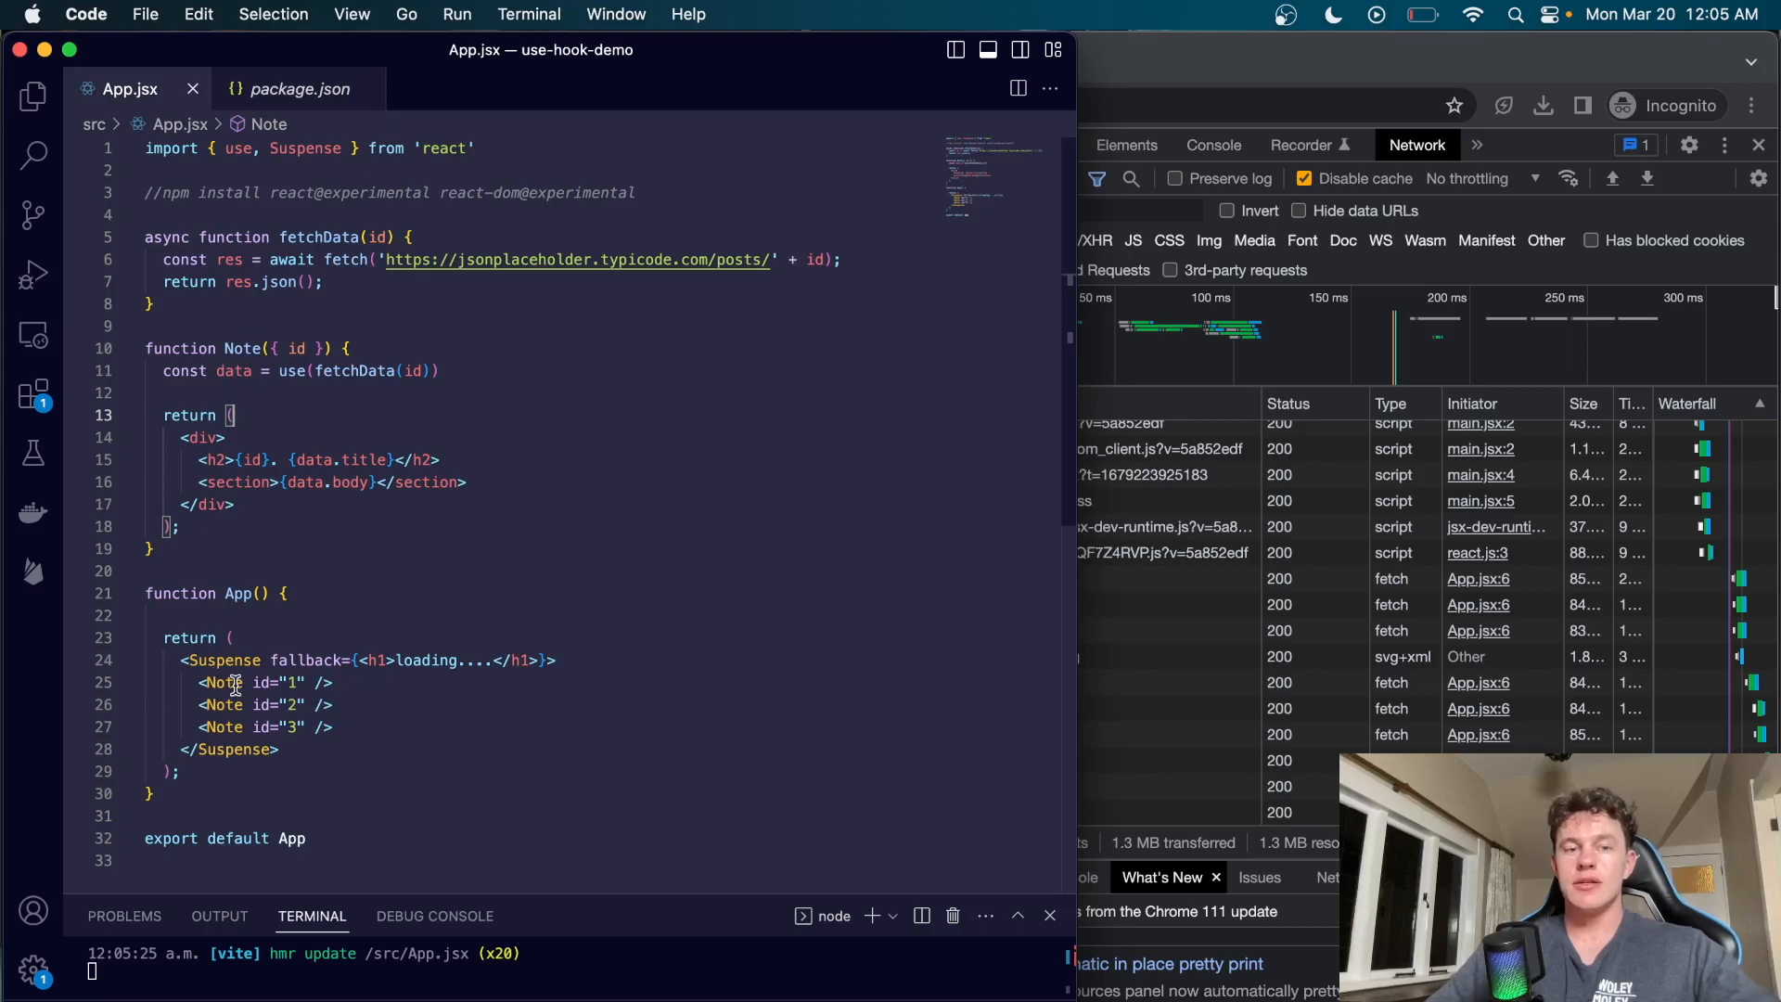